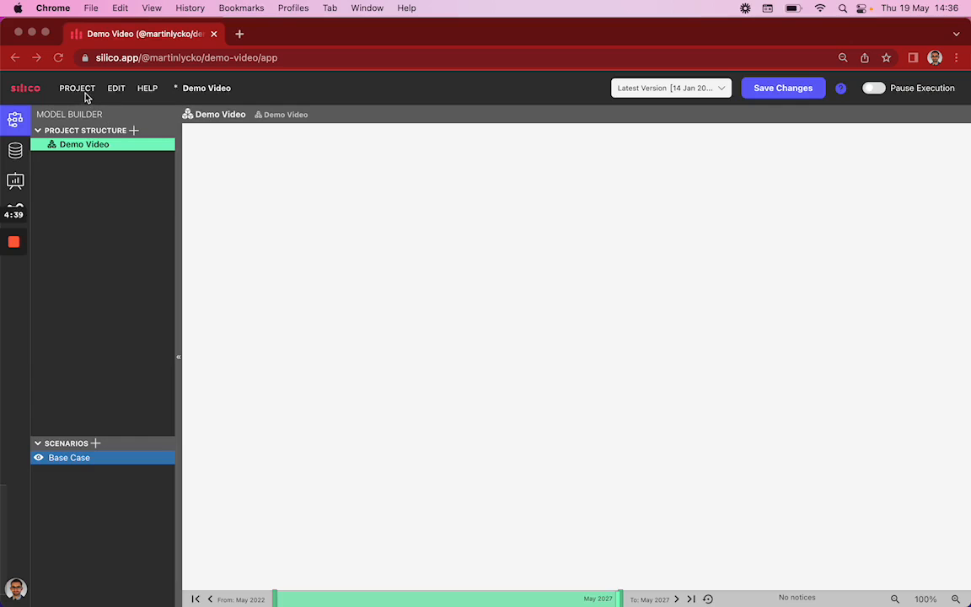
- Save the project timing as 60 monthly steps from May 2022 to May 2027
left_click(76, 87)
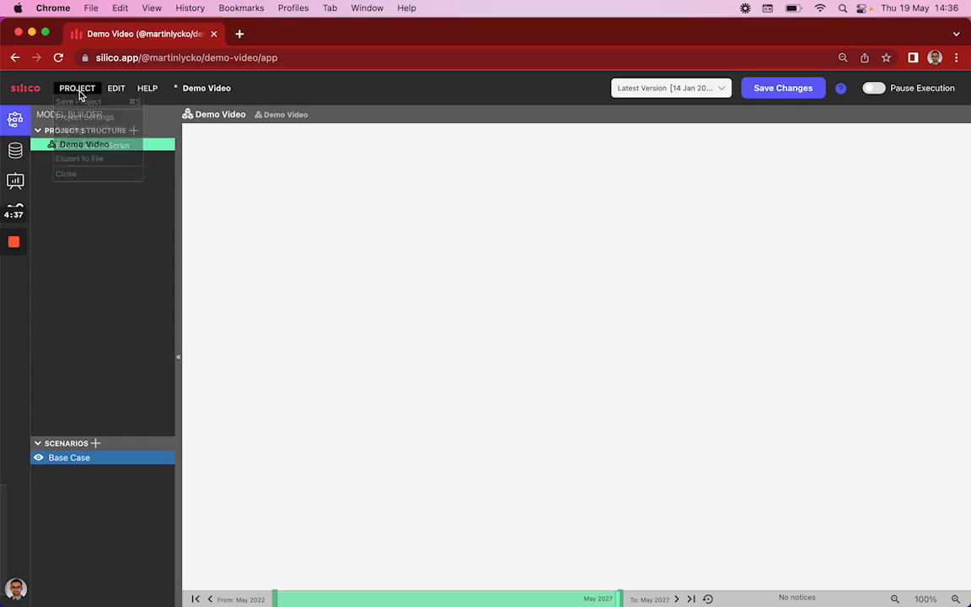
left_click(84, 116)
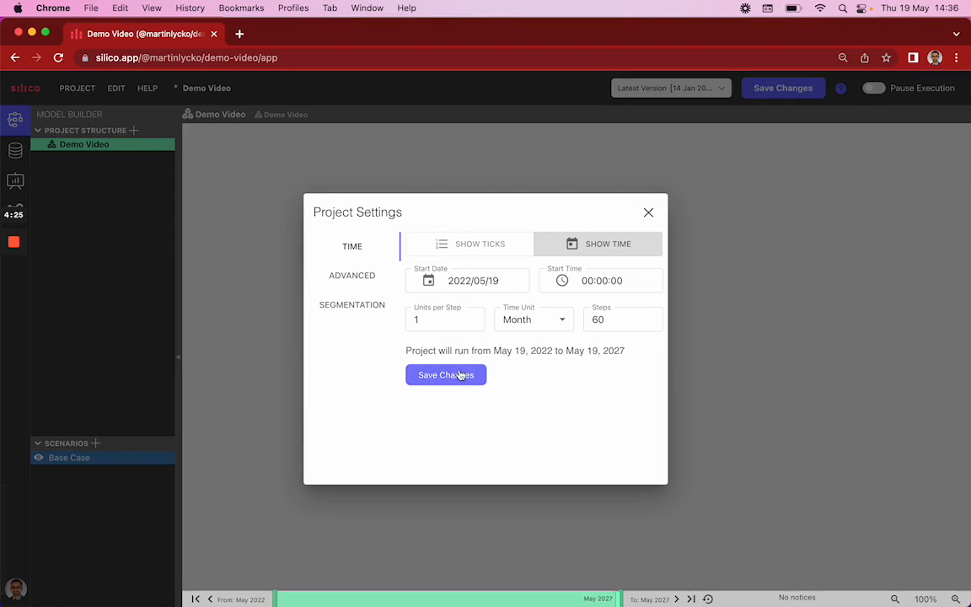
left_click(445, 375)
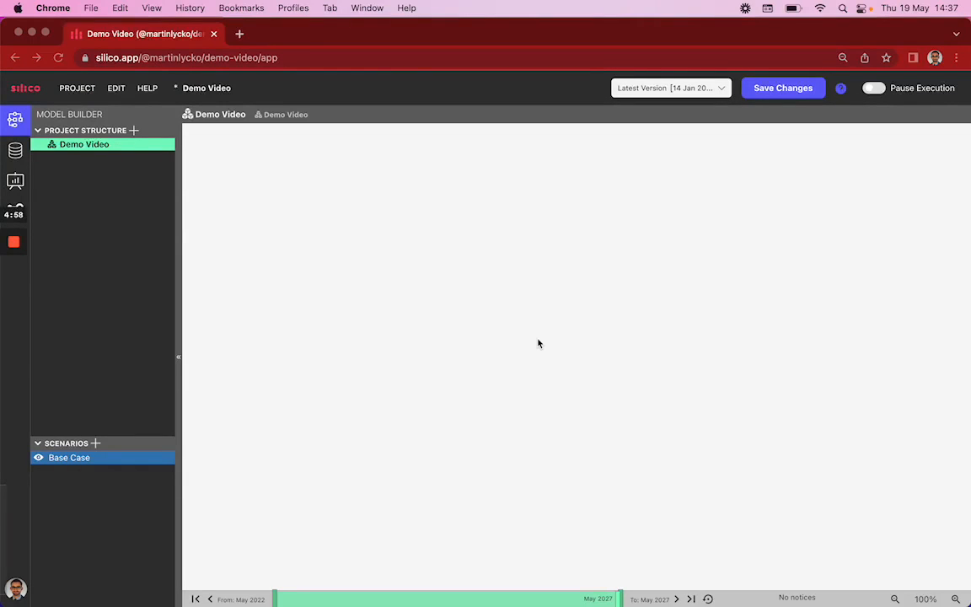
- Create a stock on the canvas and name it 'Cash at hand'
right_click(539, 344)
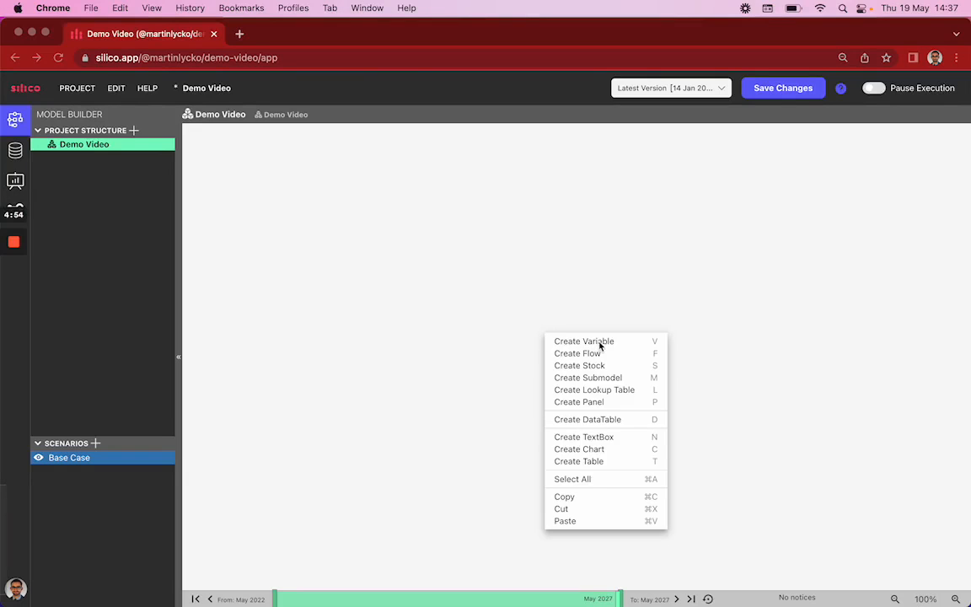
mouse_move(603, 371)
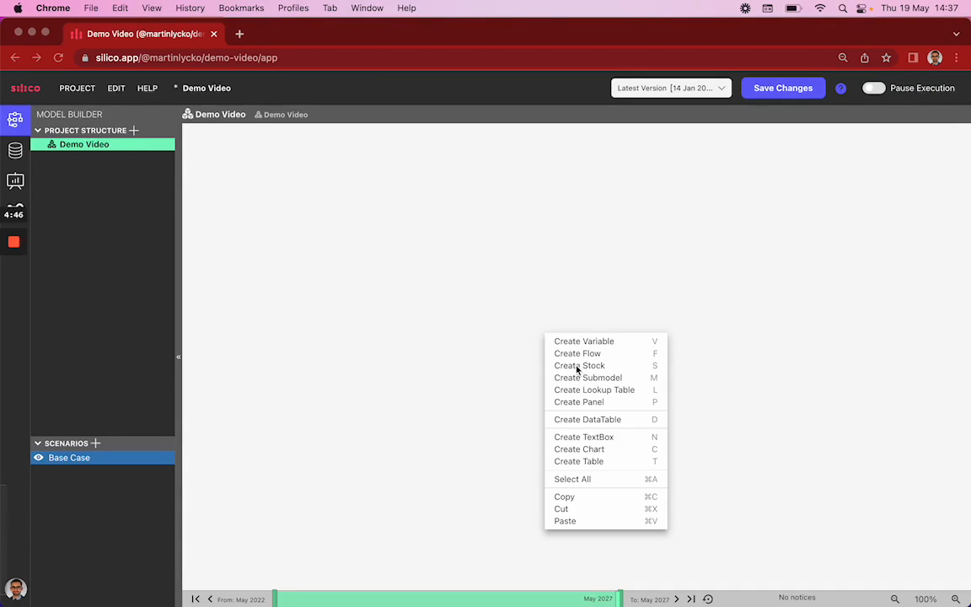
left_click(578, 365)
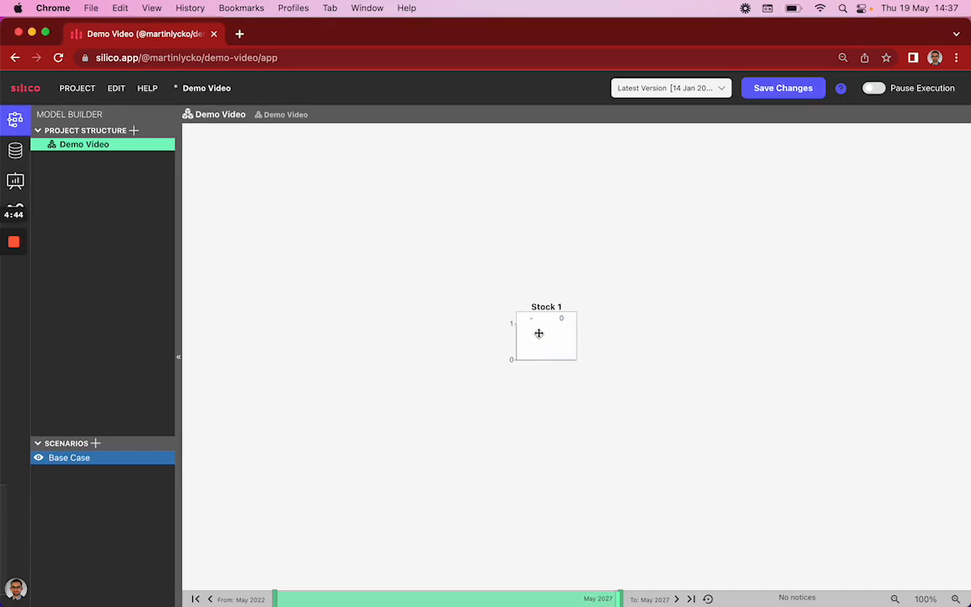
left_click(546, 334)
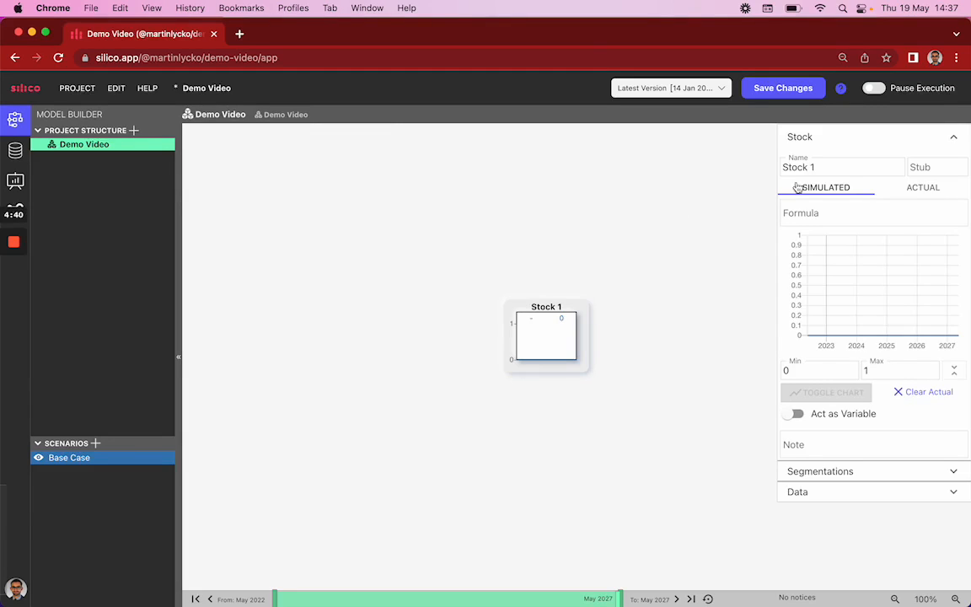
type("Cash")
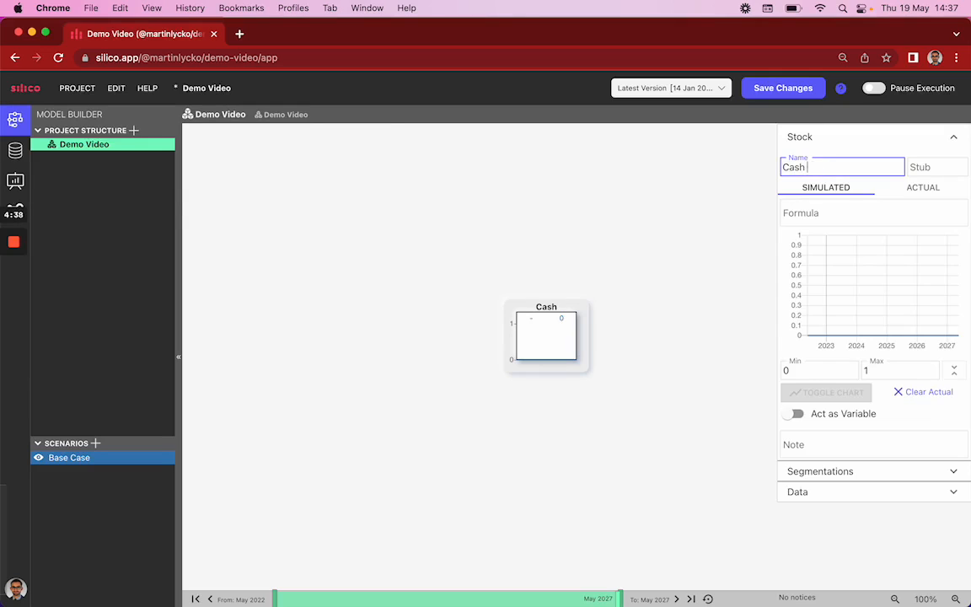
type("at hand")
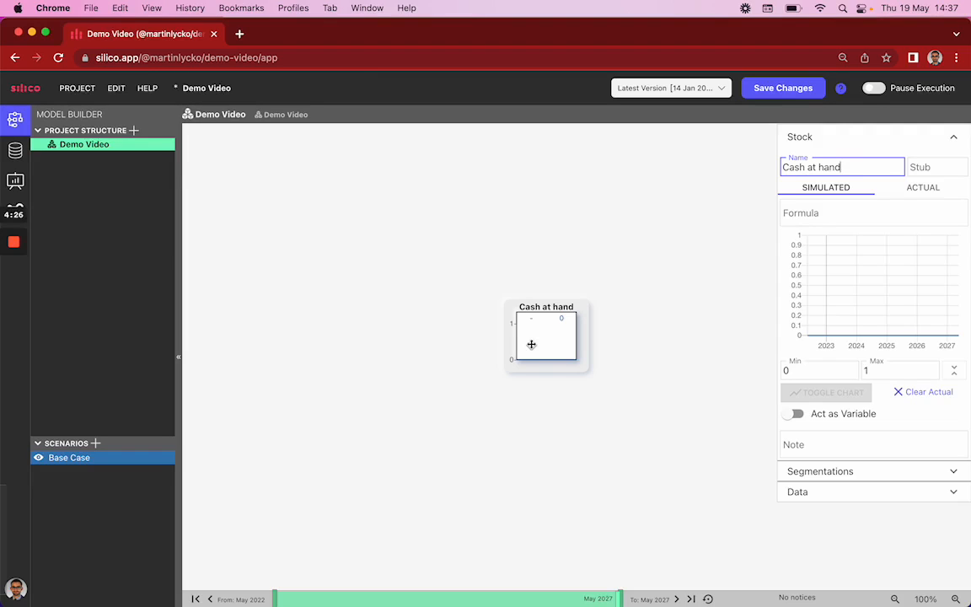
mouse_move(448, 339)
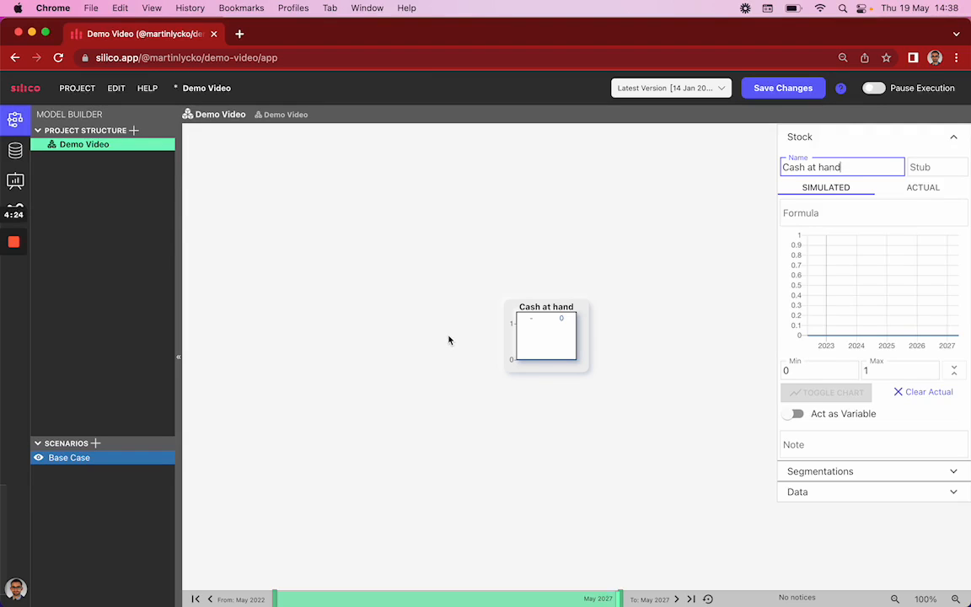
- Create a flow named 'Cash flow from project' connected to Cash at hand
right_click(449, 340)
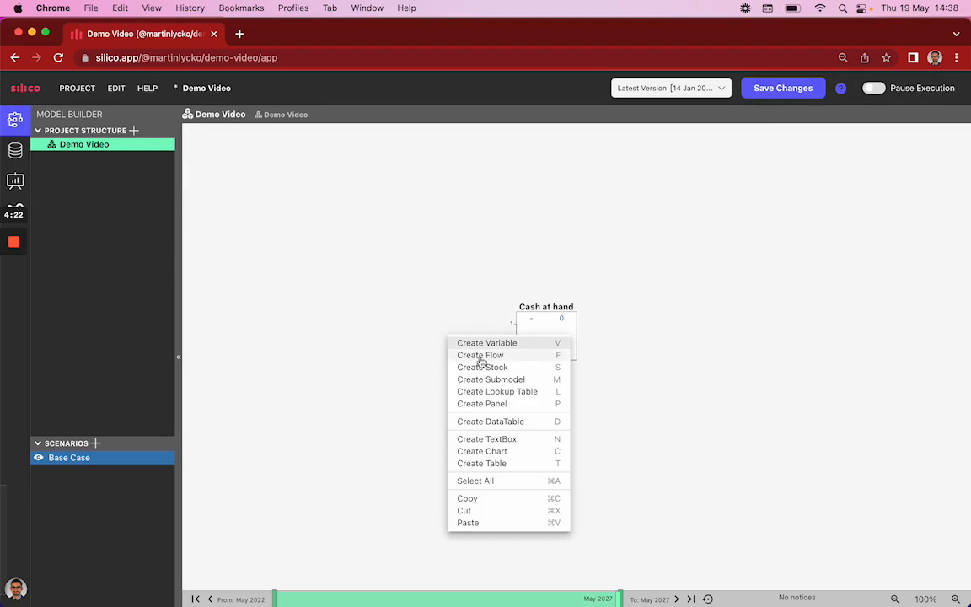
left_click(480, 354)
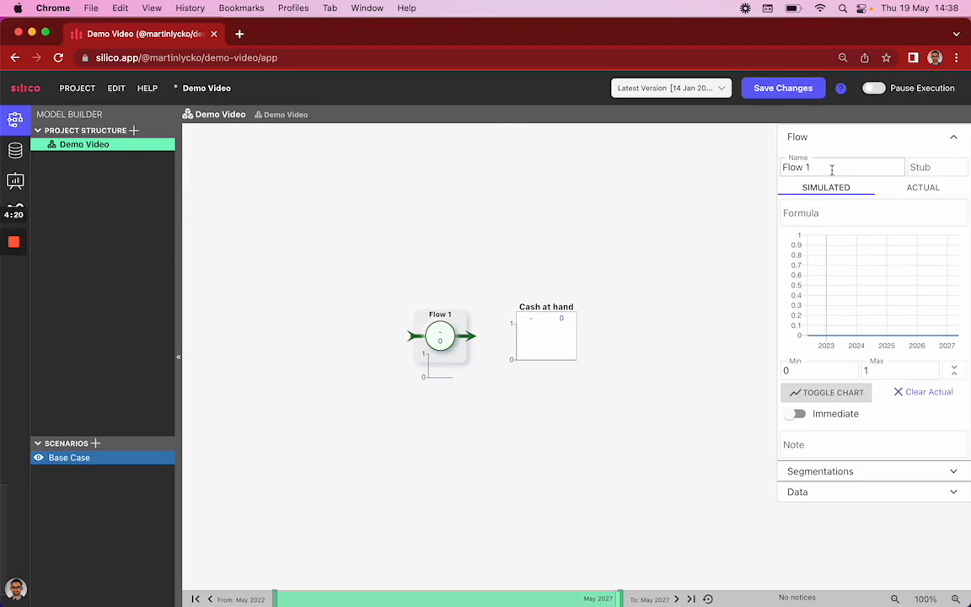
type("Cash flow from")
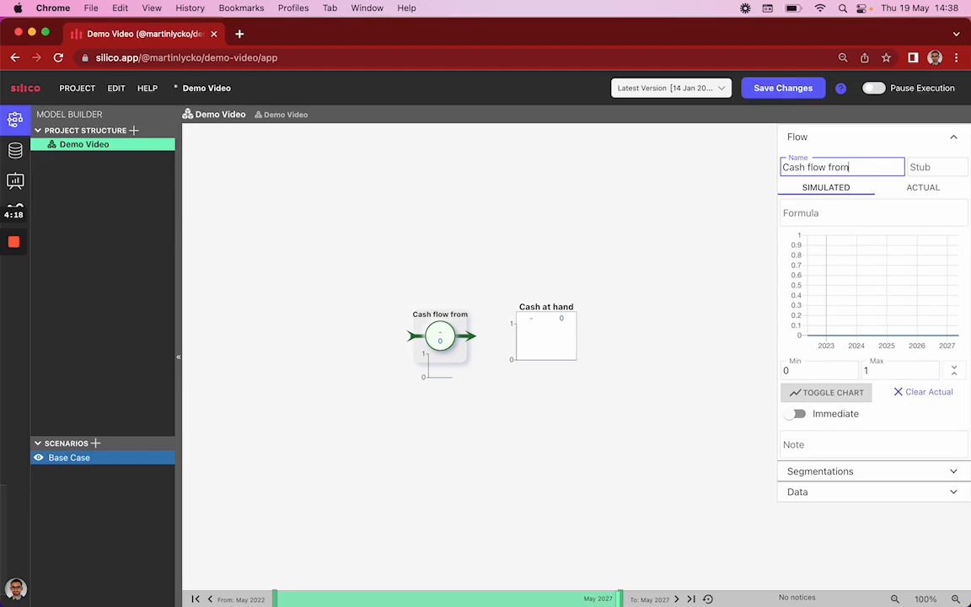
type("project")
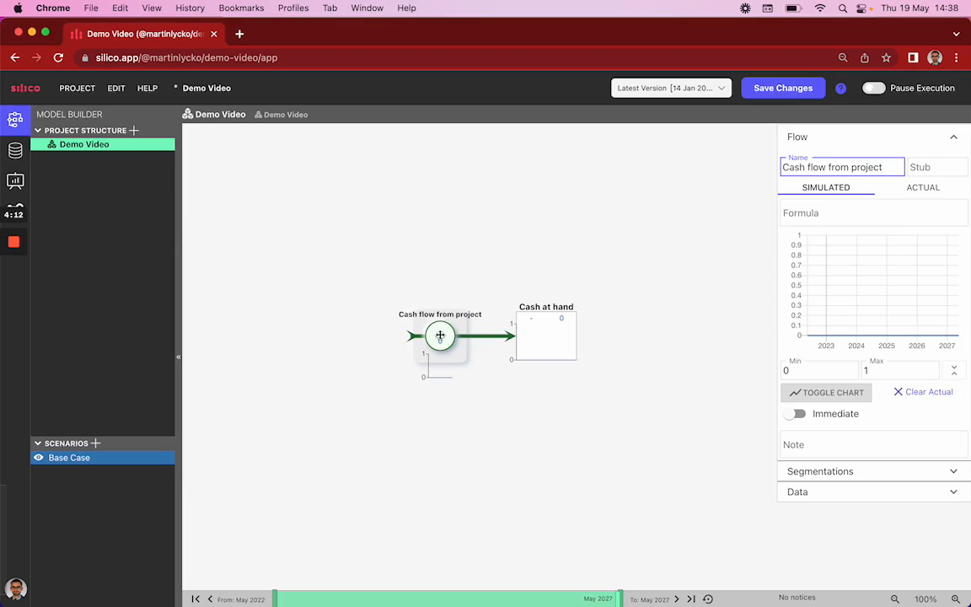
left_click_drag(439, 336, 455, 336)
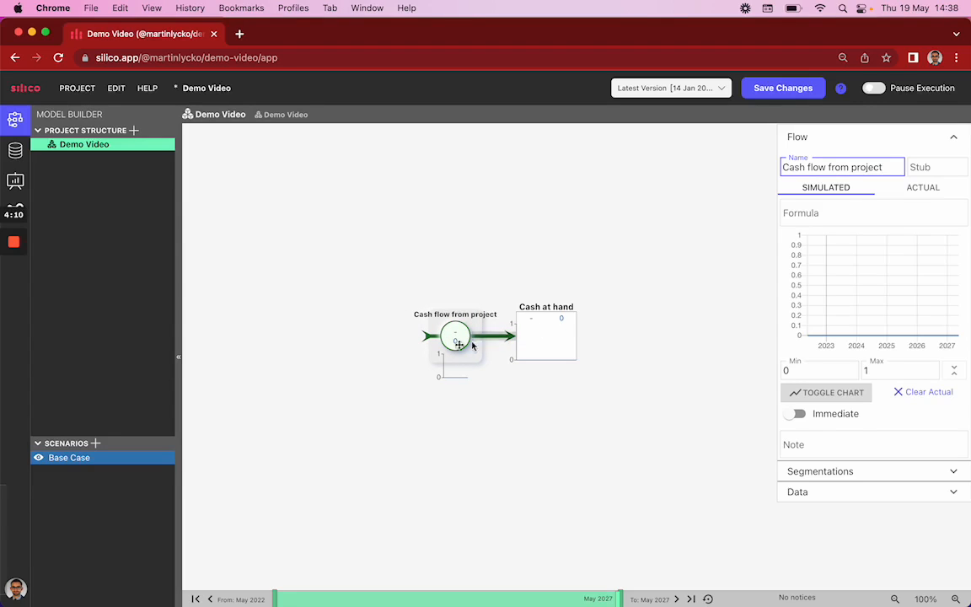
- Give the flow units £ per month and formula 10, then check Cash at hand reaches 600
type("£ per month")
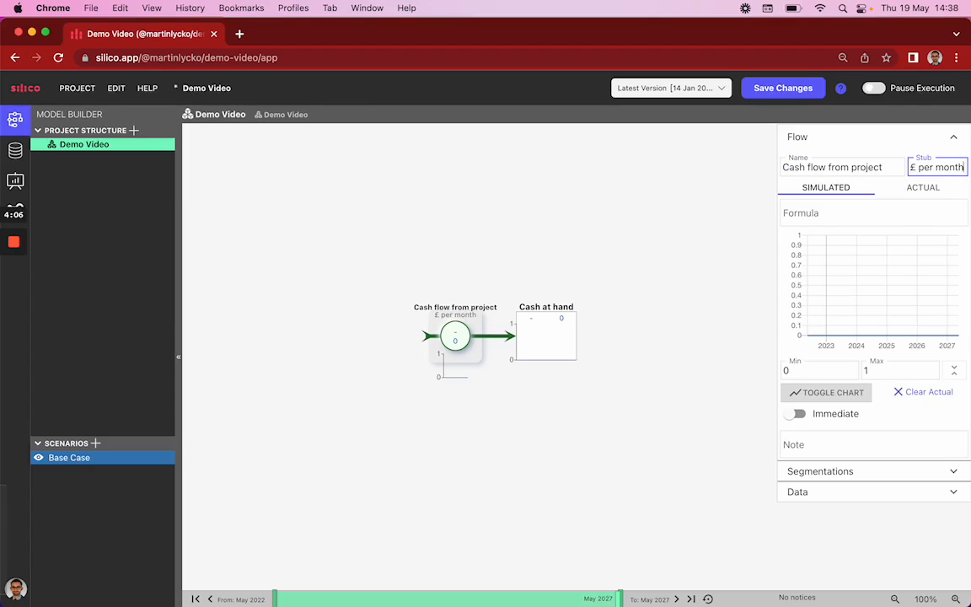
mouse_move(766, 249)
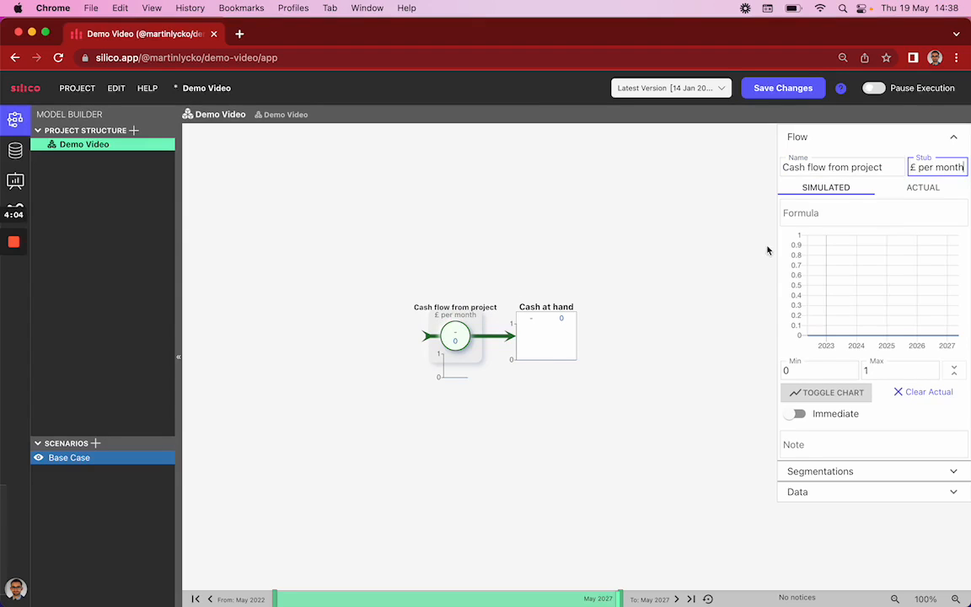
type("10")
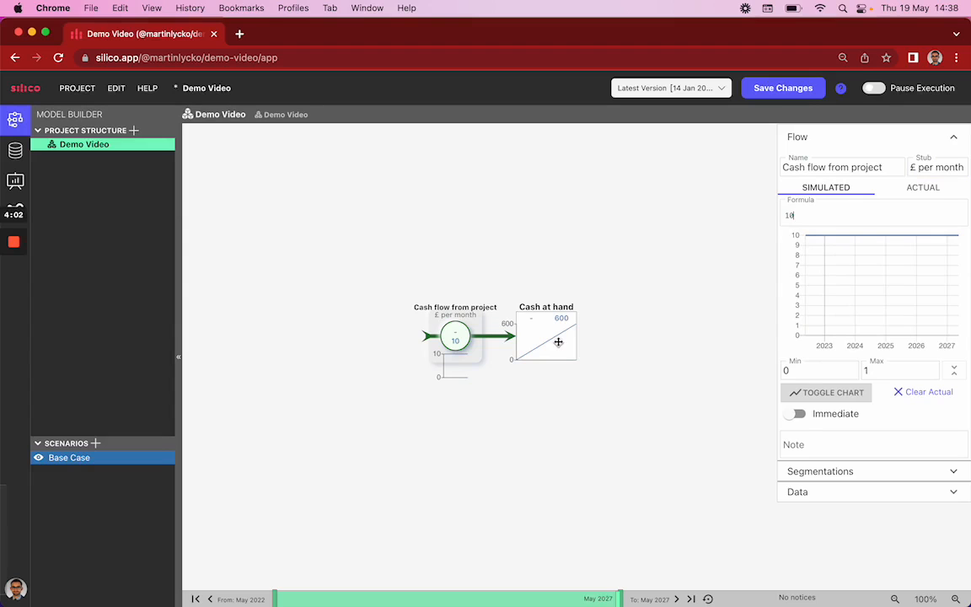
left_click(546, 335)
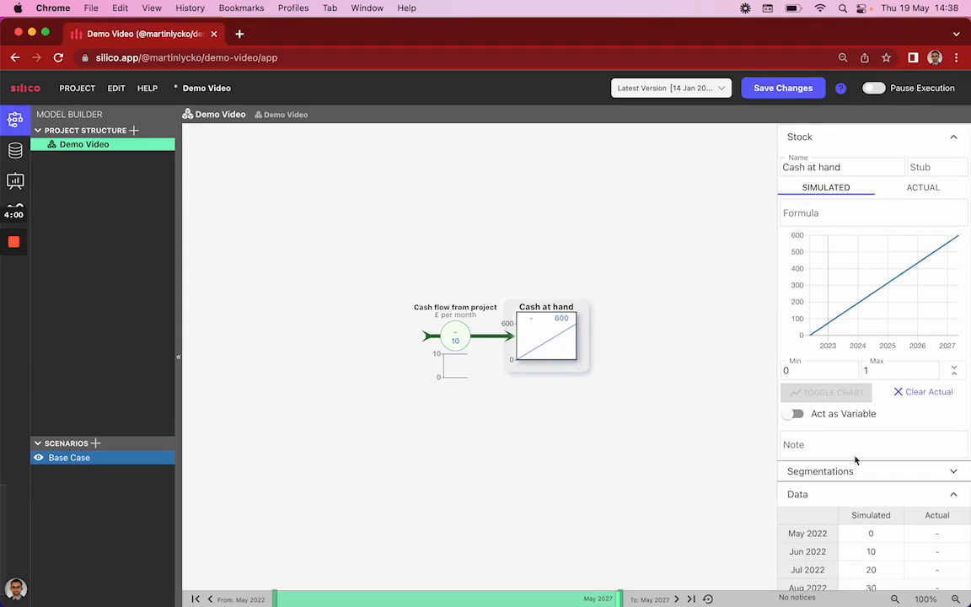
scroll("down", 3)
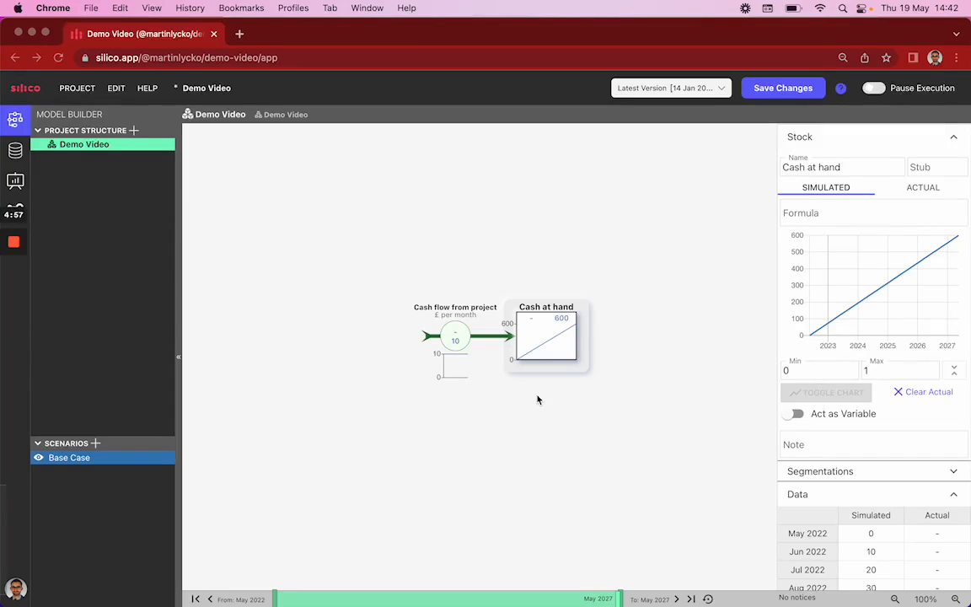
- Create an 'Initial Investment' variable with formula 500000 below Cash at hand
right_click(537, 400)
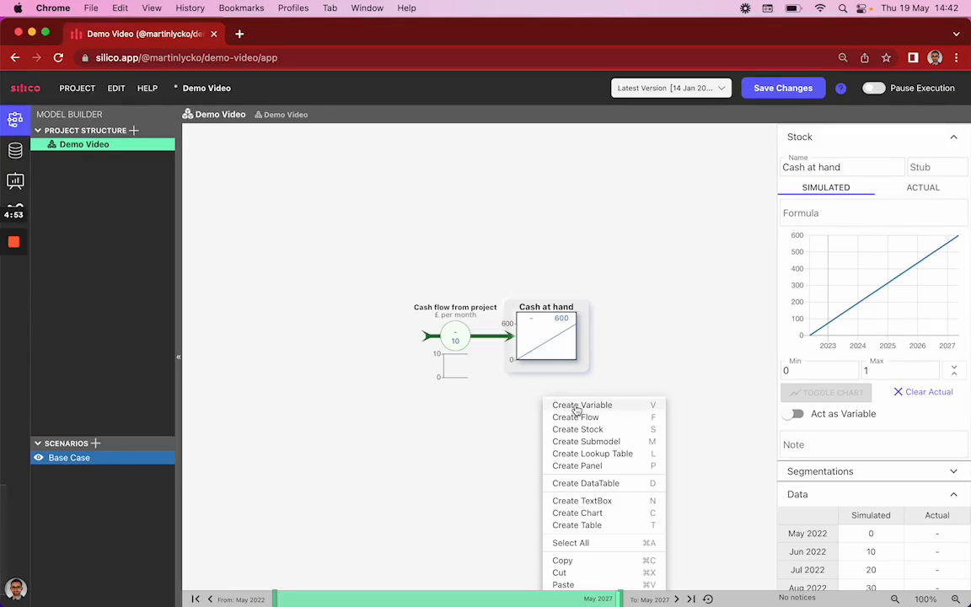
left_click(581, 404)
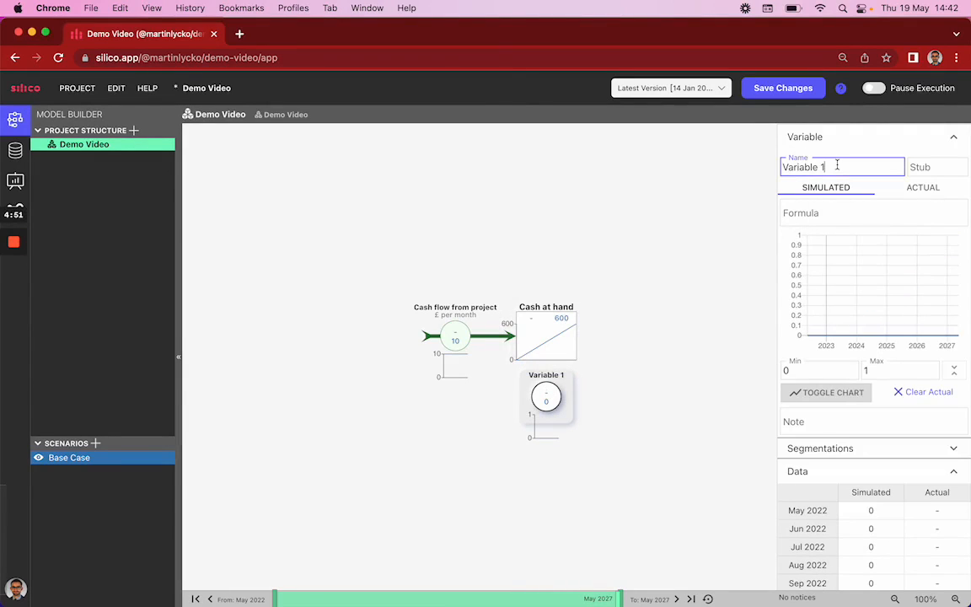
type("initial Investment")
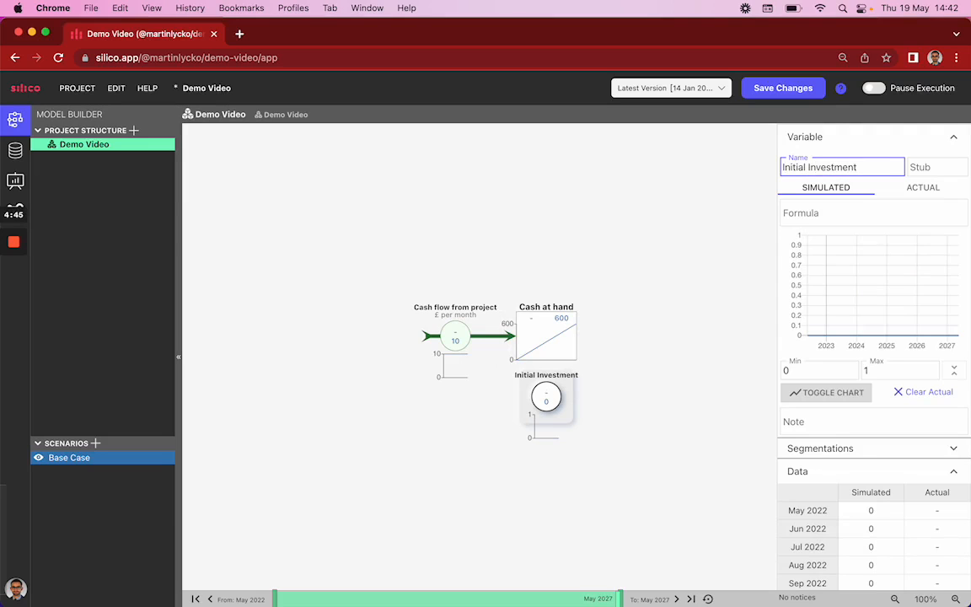
type("500000")
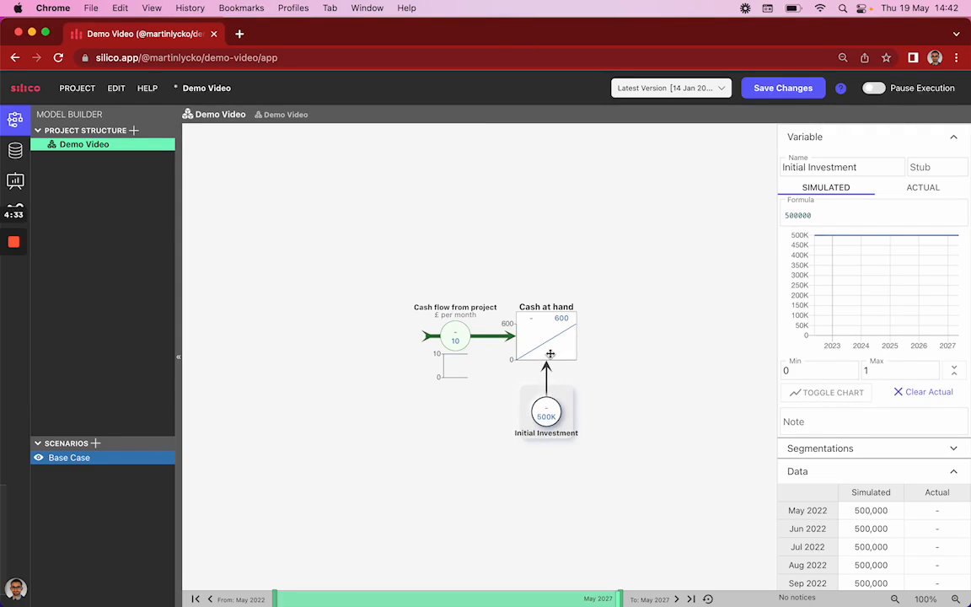
mouse_move(551, 331)
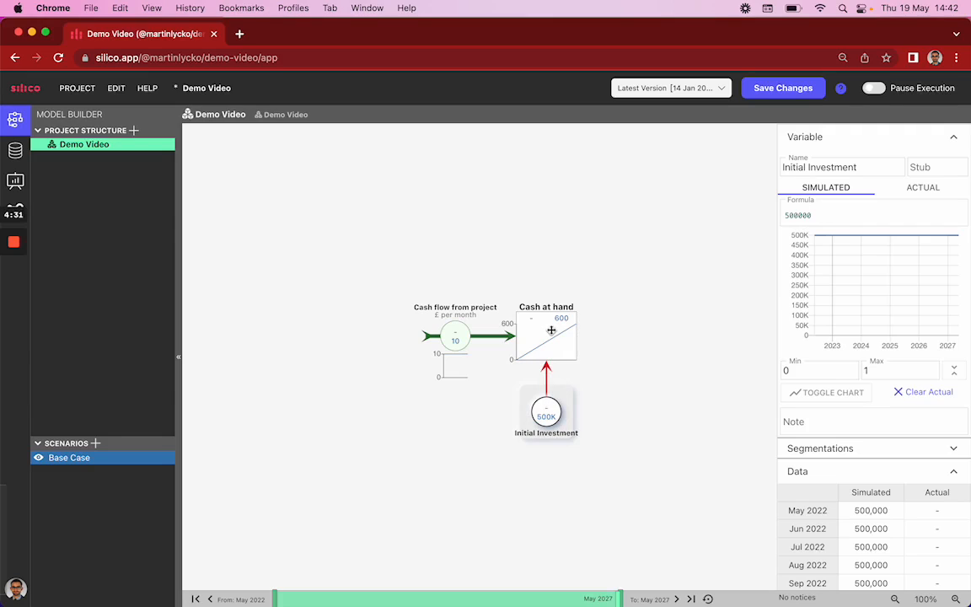
- Select the Cash at hand stock to edit its starting formula
left_click(546, 335)
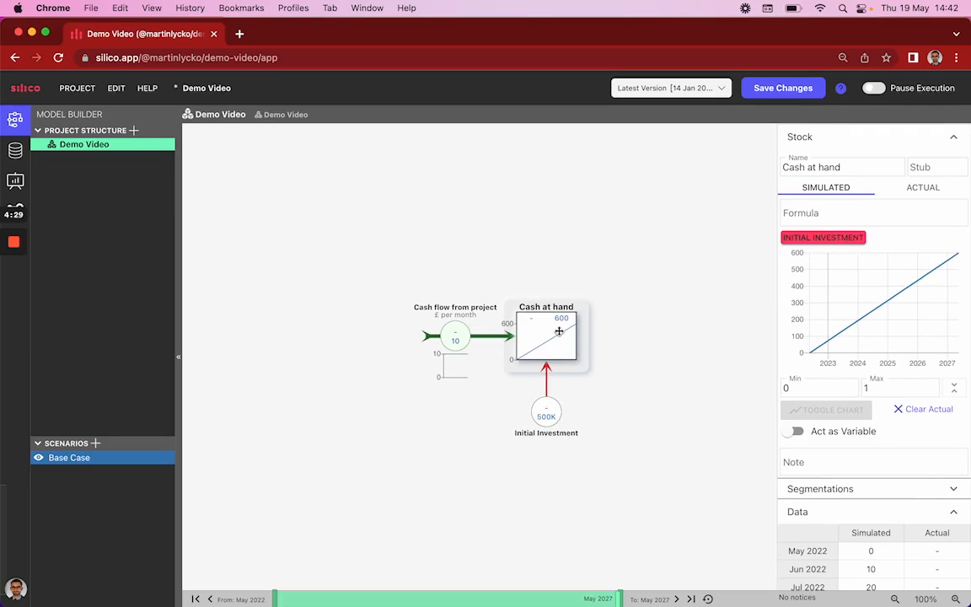
mouse_move(778, 208)
type("-\"Initial Investment\"")
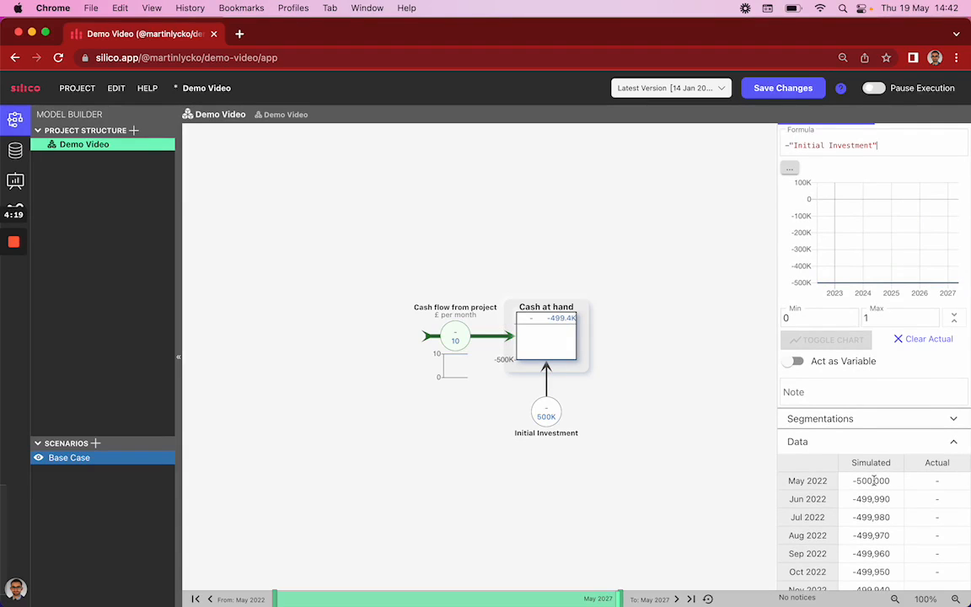
mouse_move(444, 296)
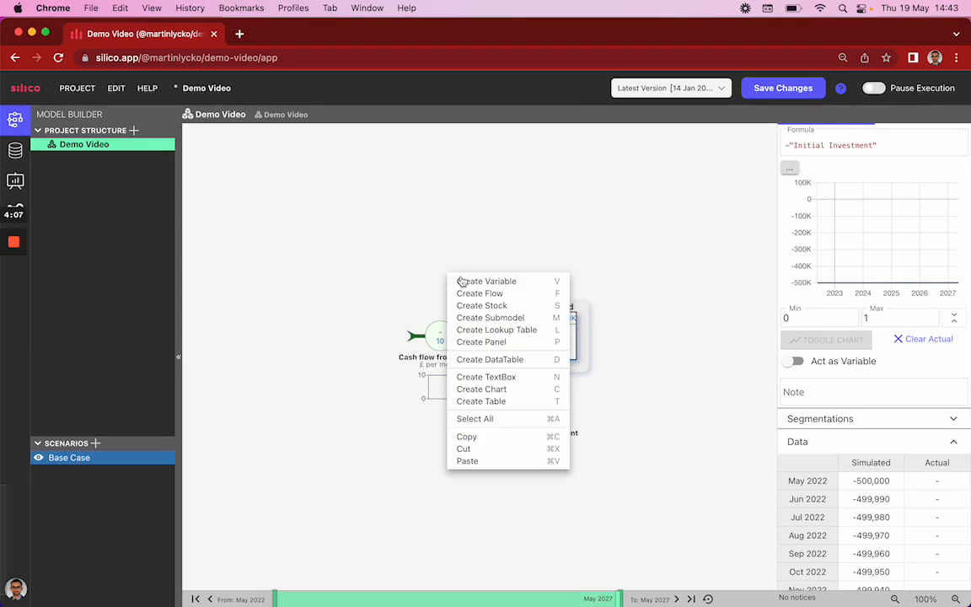
- Create a variable named 'Expenses' above the Cash flow from project flow
left_click(486, 280)
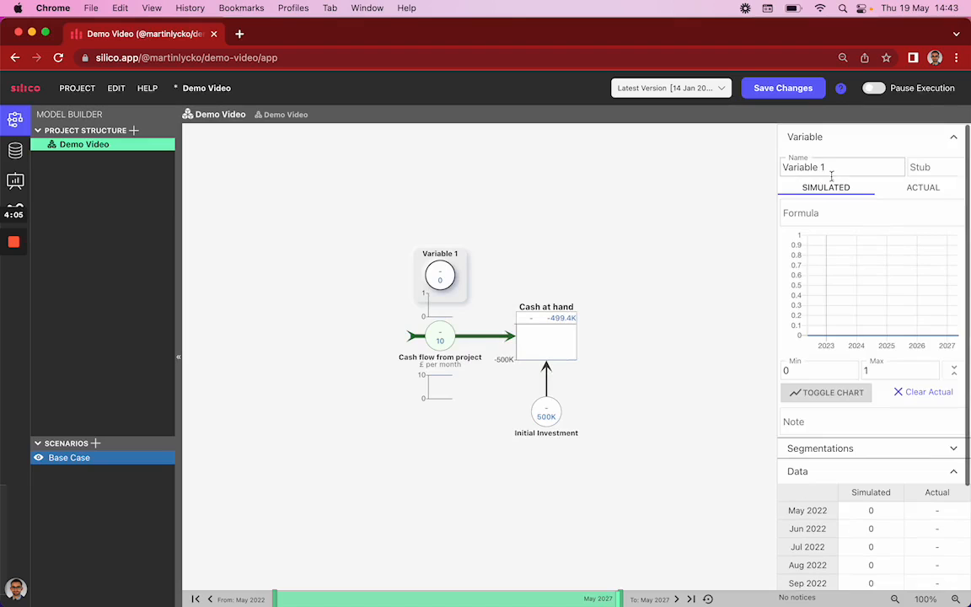
type("E")
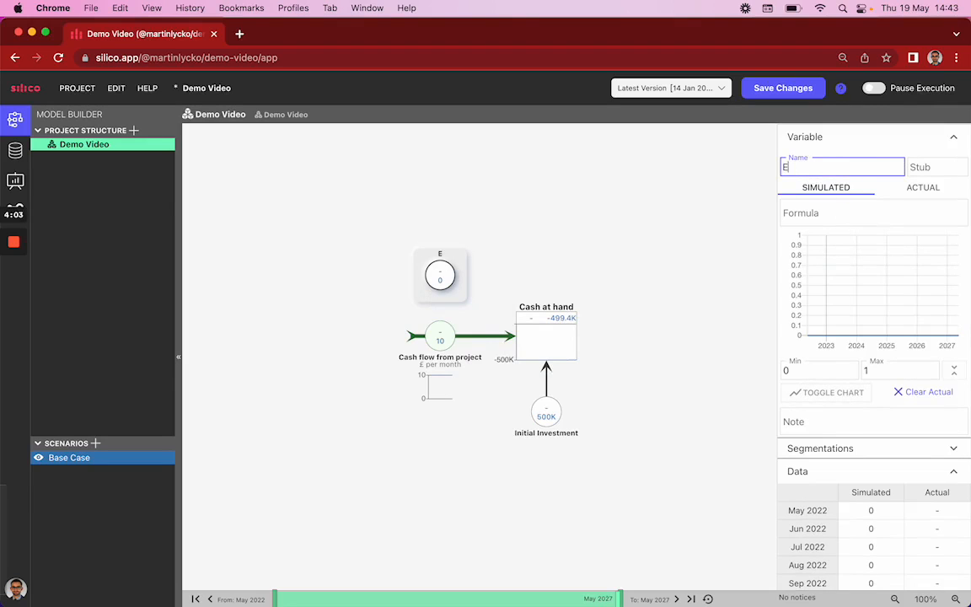
type("xpenses")
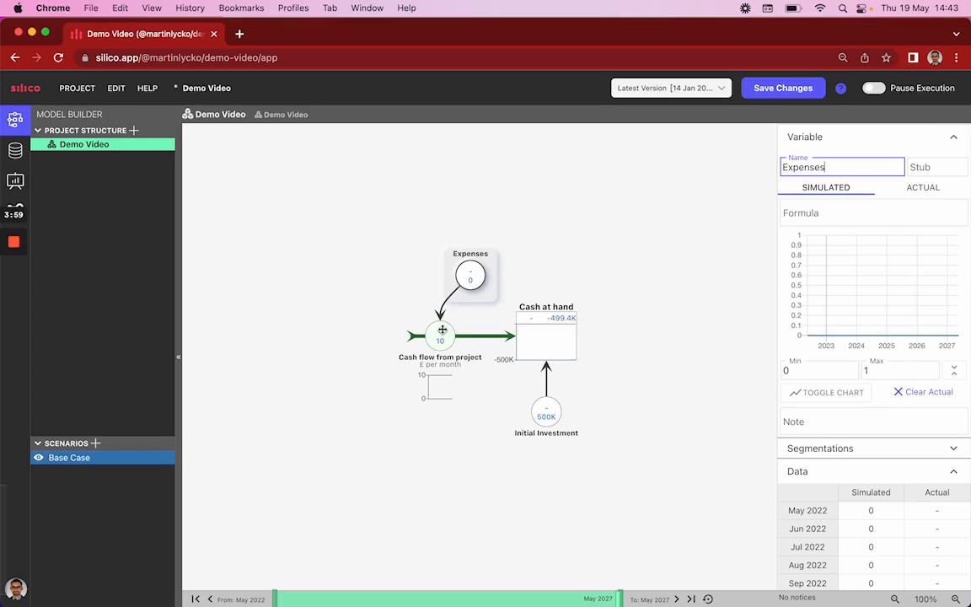
right_click(427, 328)
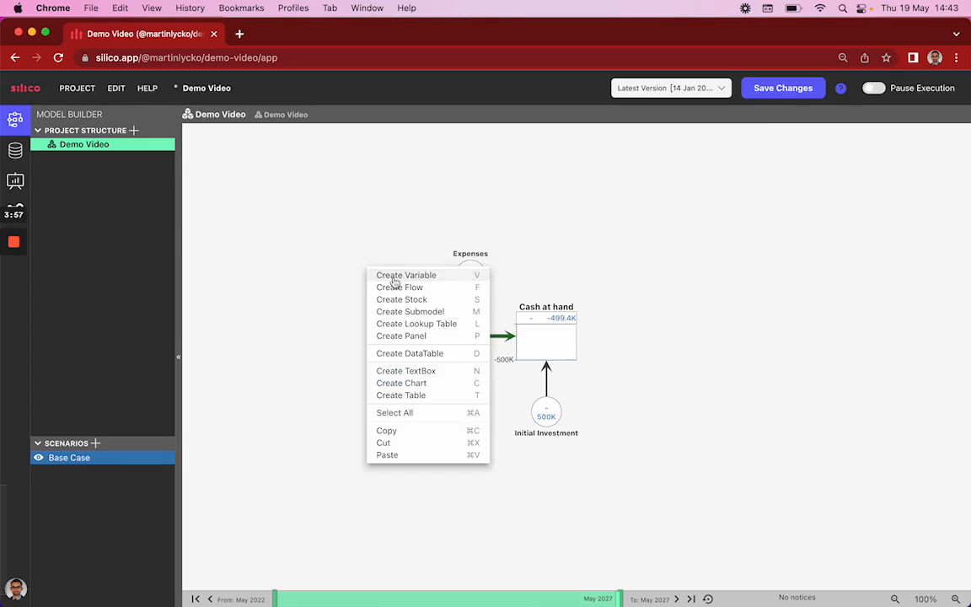
- Create a variable named 'Income' on the canvas
left_click(406, 274)
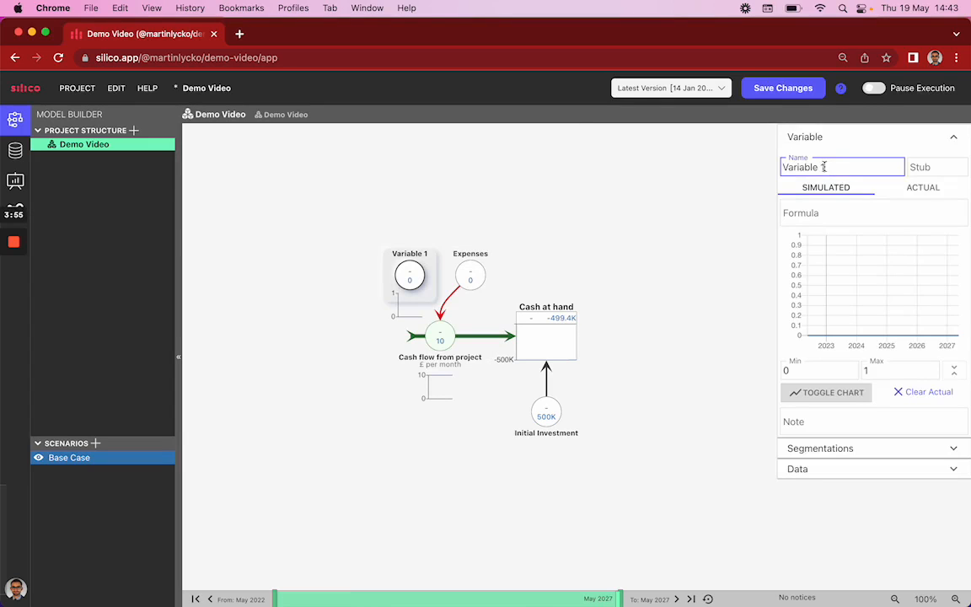
type("Income")
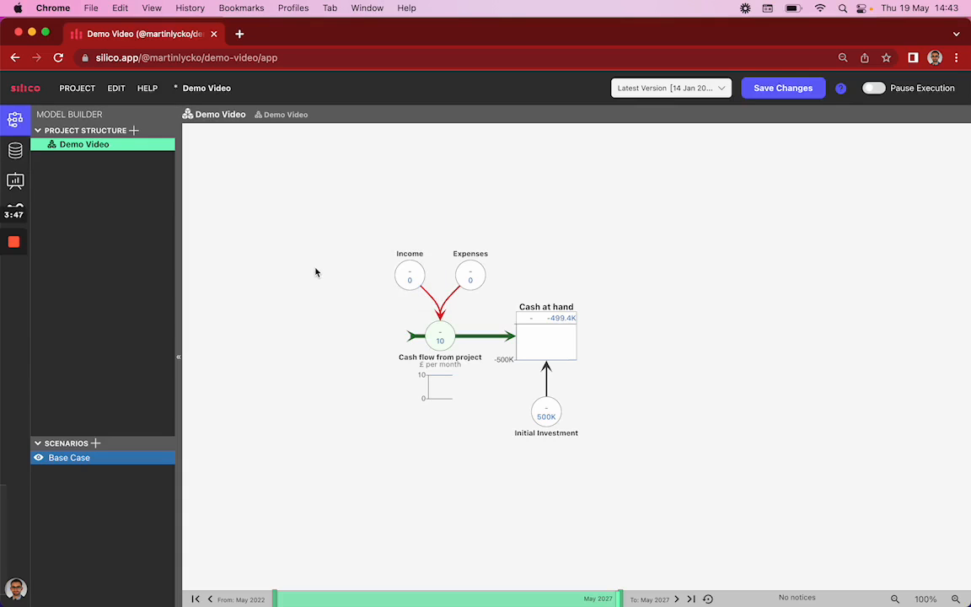
mouse_move(331, 274)
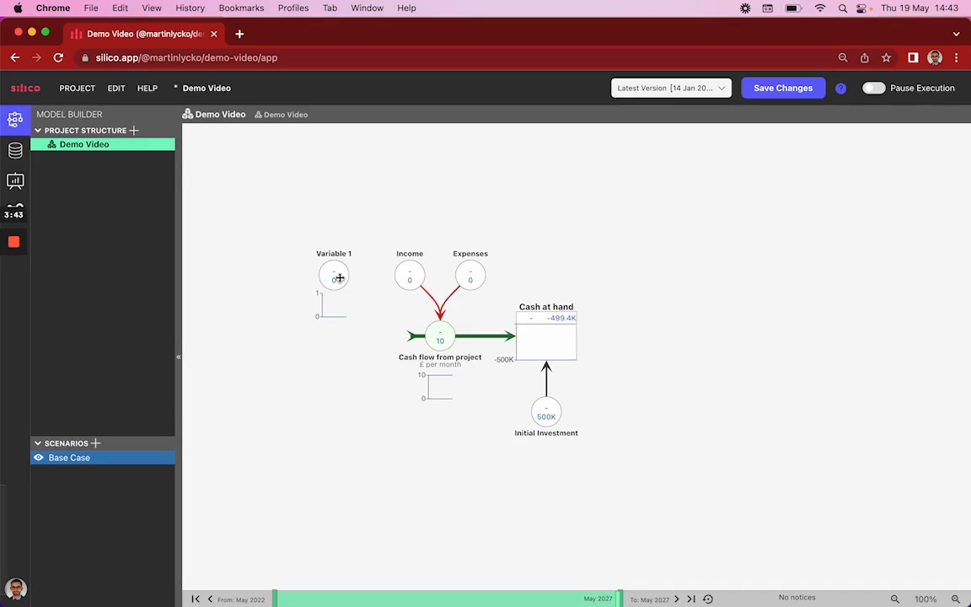
- Rename the variable 'Project Completion', set its formula to 6, and link it into Income
left_click(333, 274)
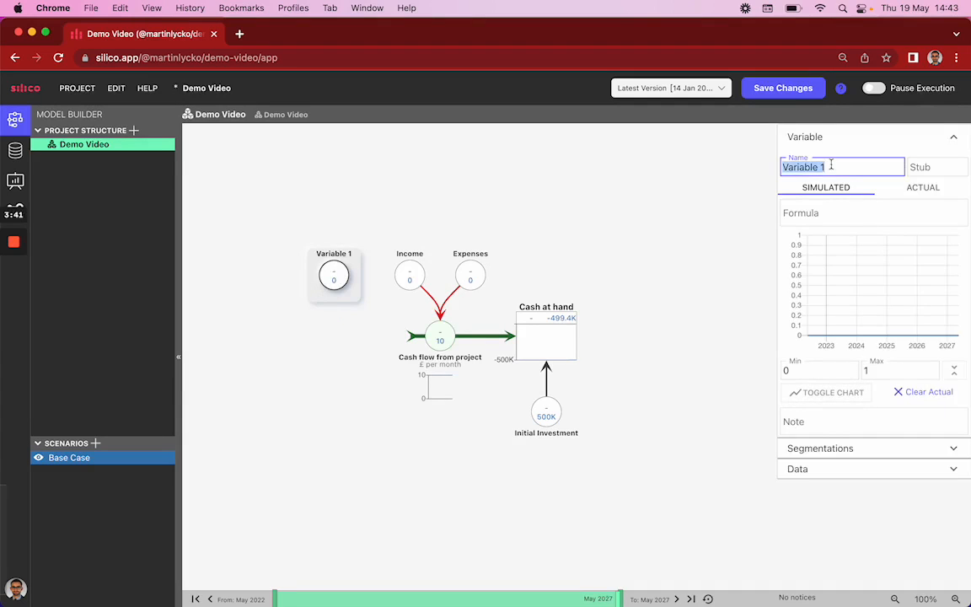
type("Project Completion")
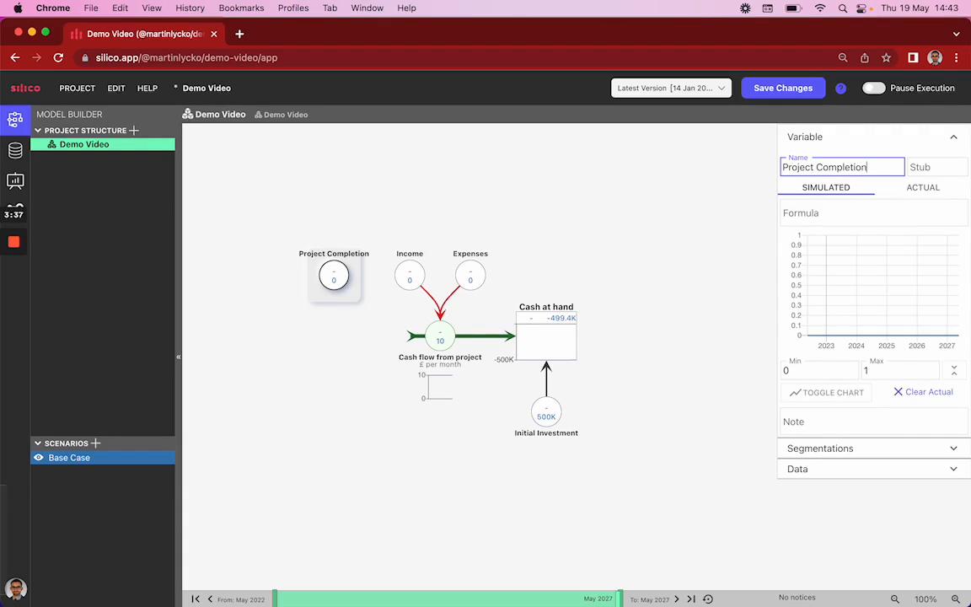
left_click(867, 215)
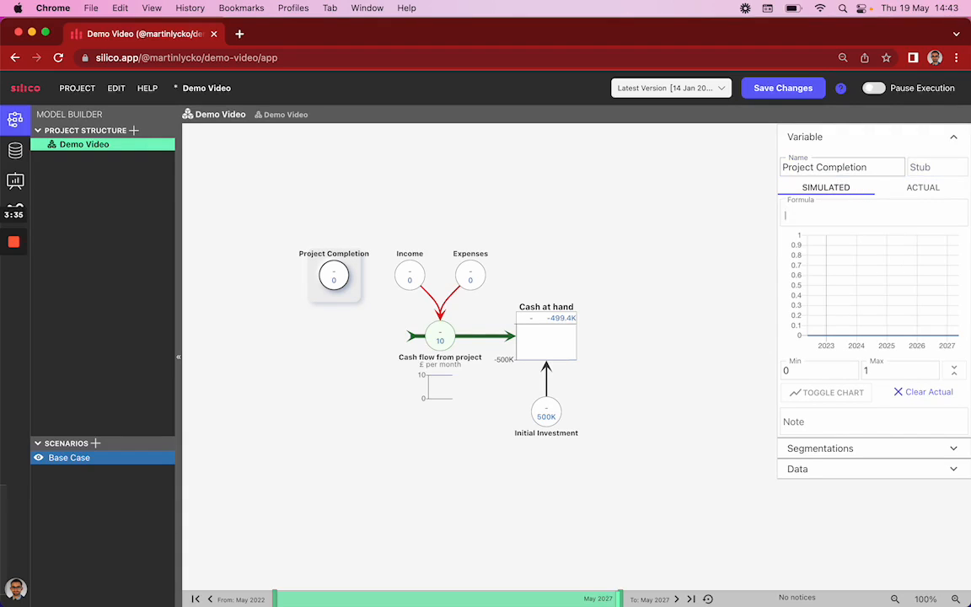
type("6")
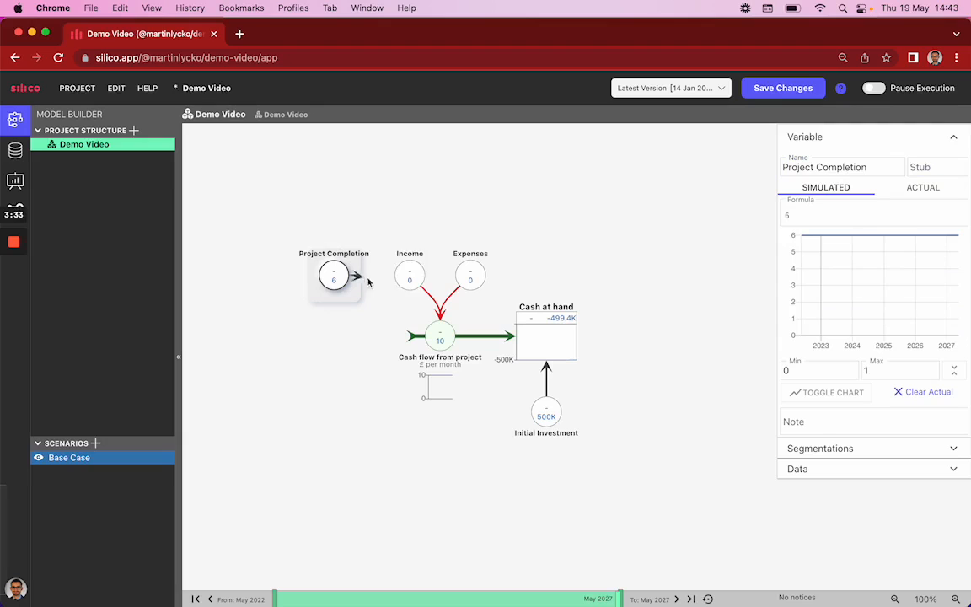
left_click(409, 276)
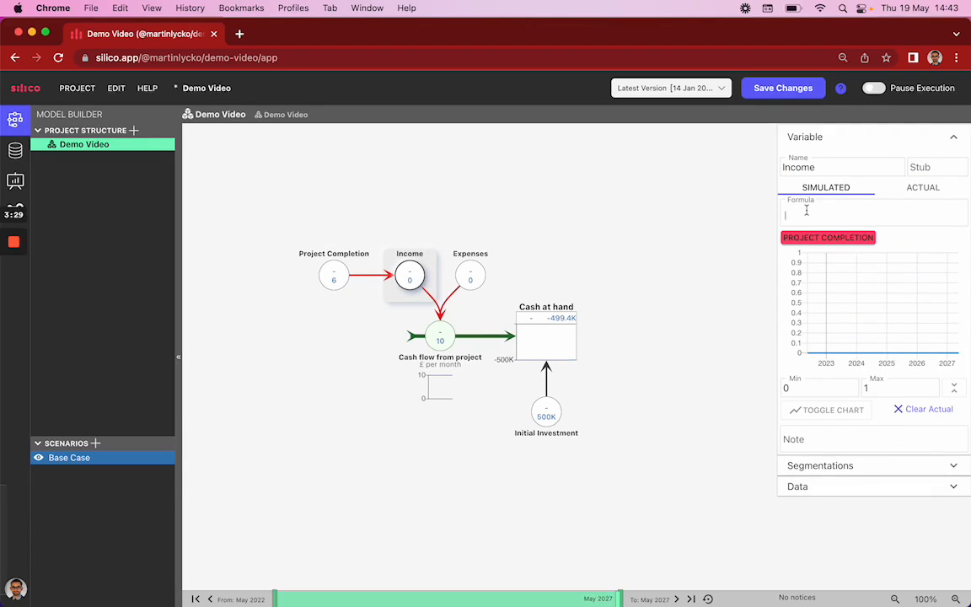
- Set Income's formula to ramp(5000, "Project Completion") and review its monthly values
type("ramp")
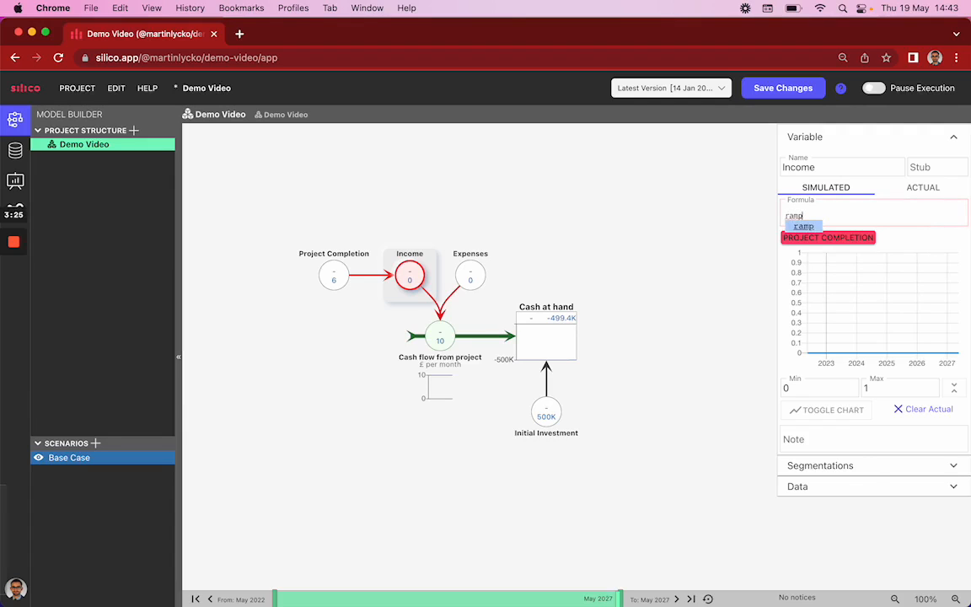
left_click(803, 226)
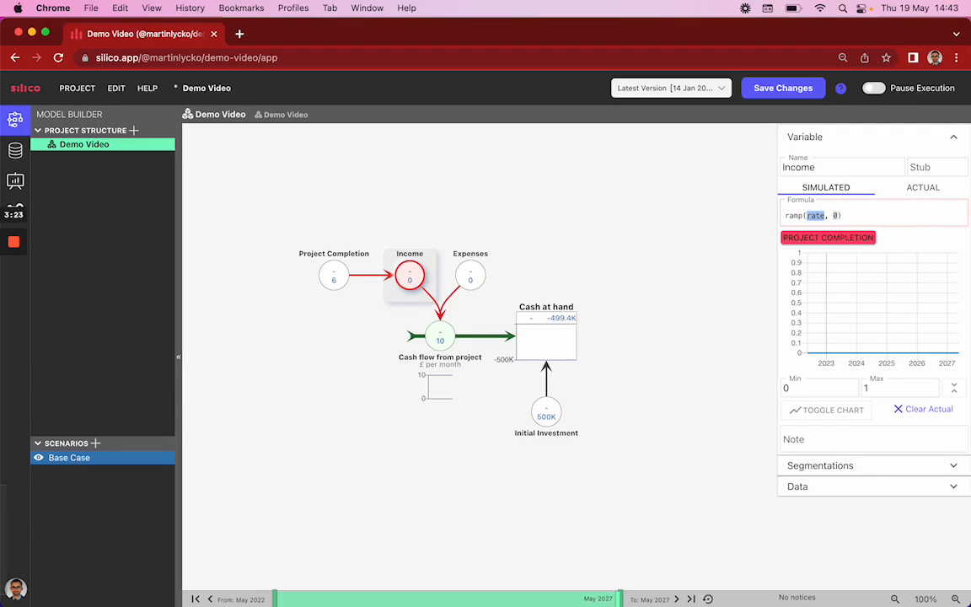
type("5000")
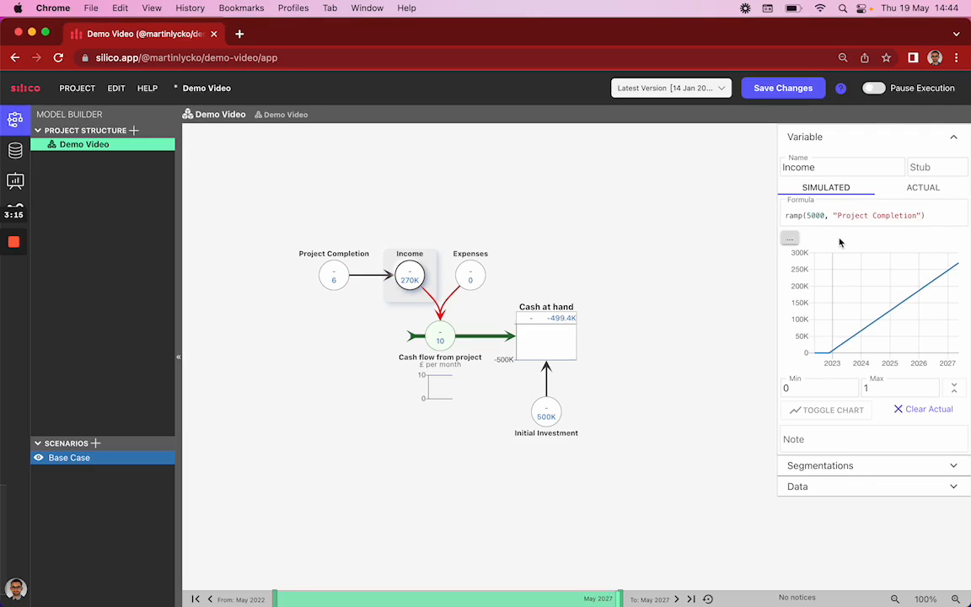
left_click(146, 88)
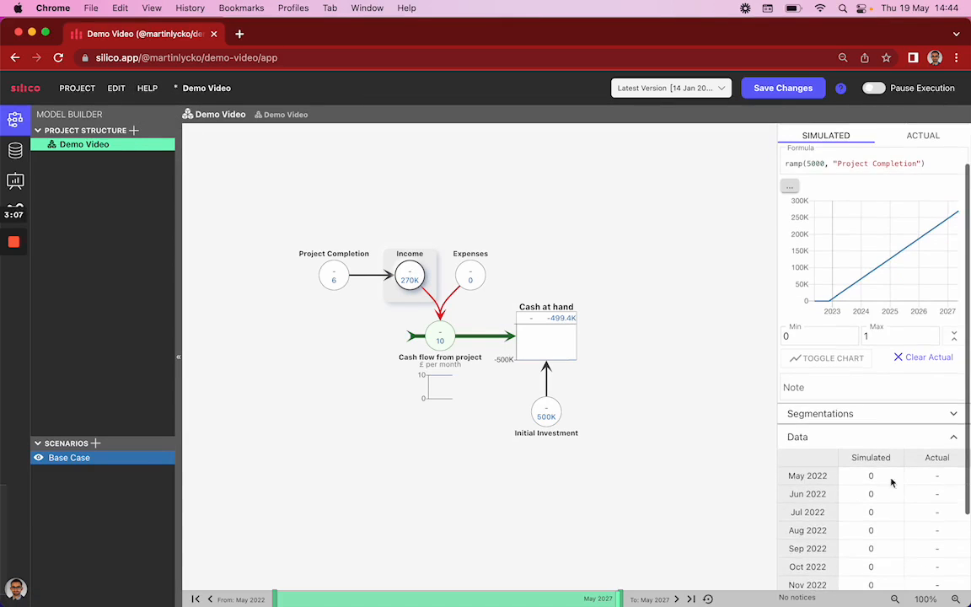
scroll("down", 3)
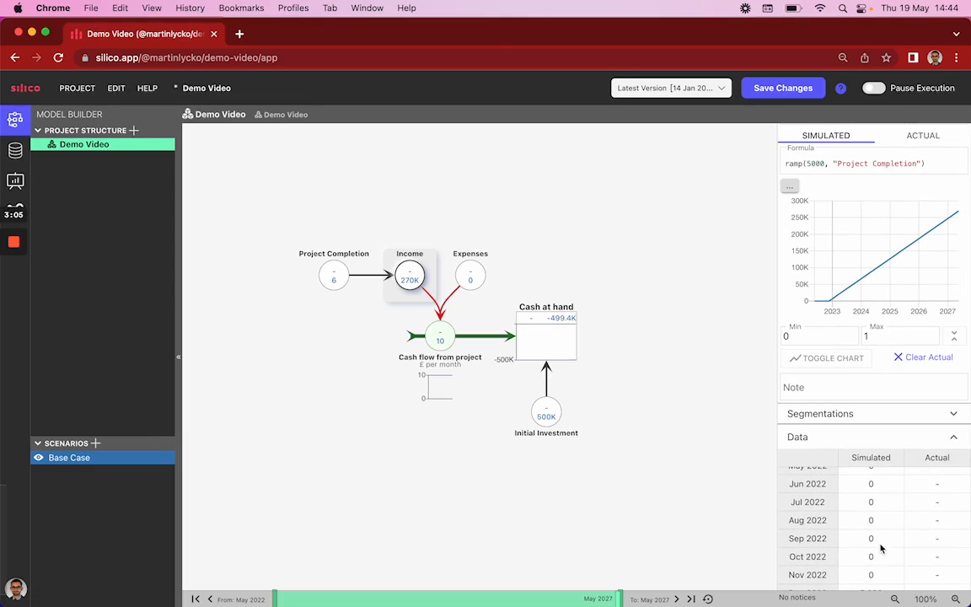
scroll("down", 3)
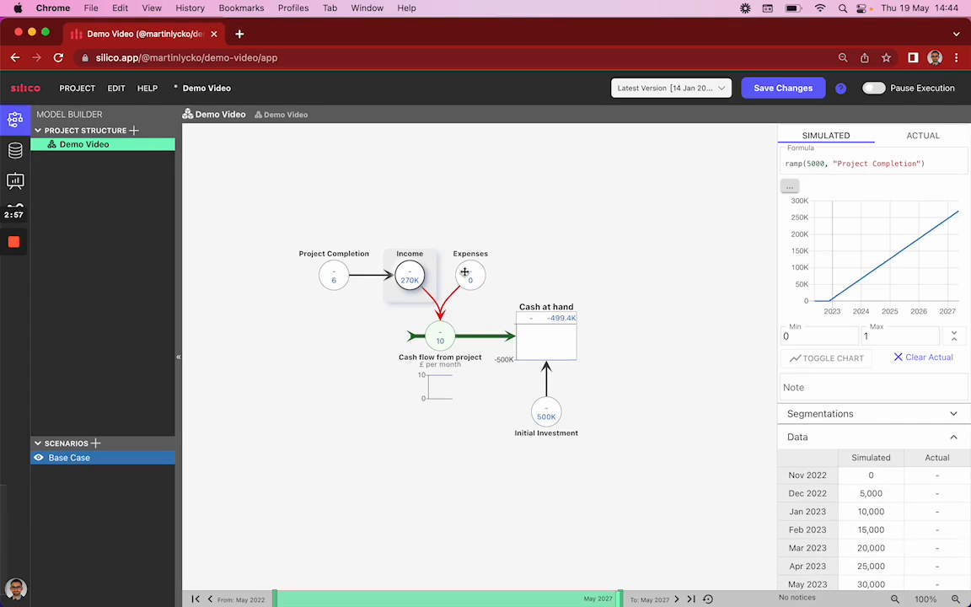
- Enter 30000 as the Expenses variable's formula
left_click(470, 277)
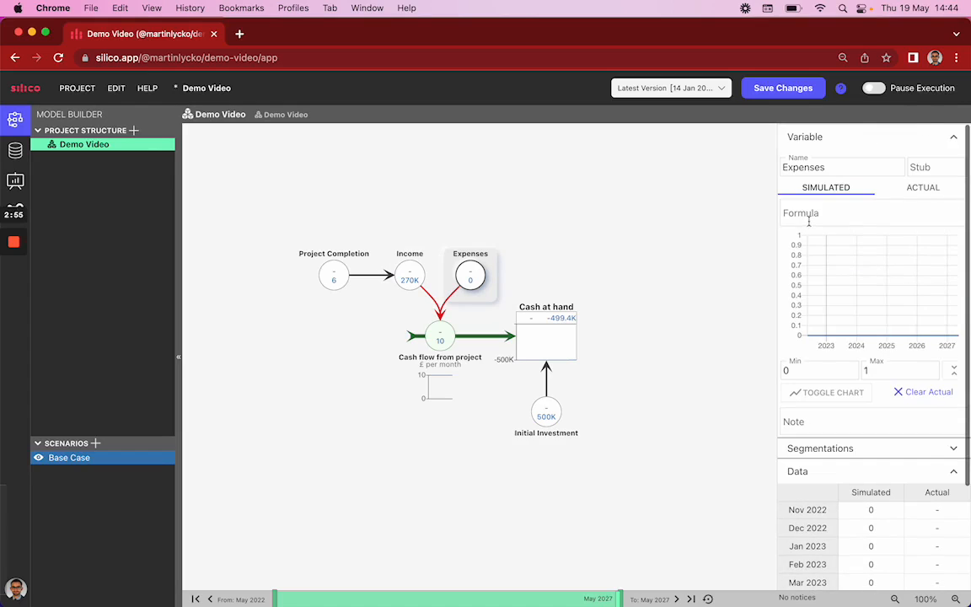
left_click(868, 217)
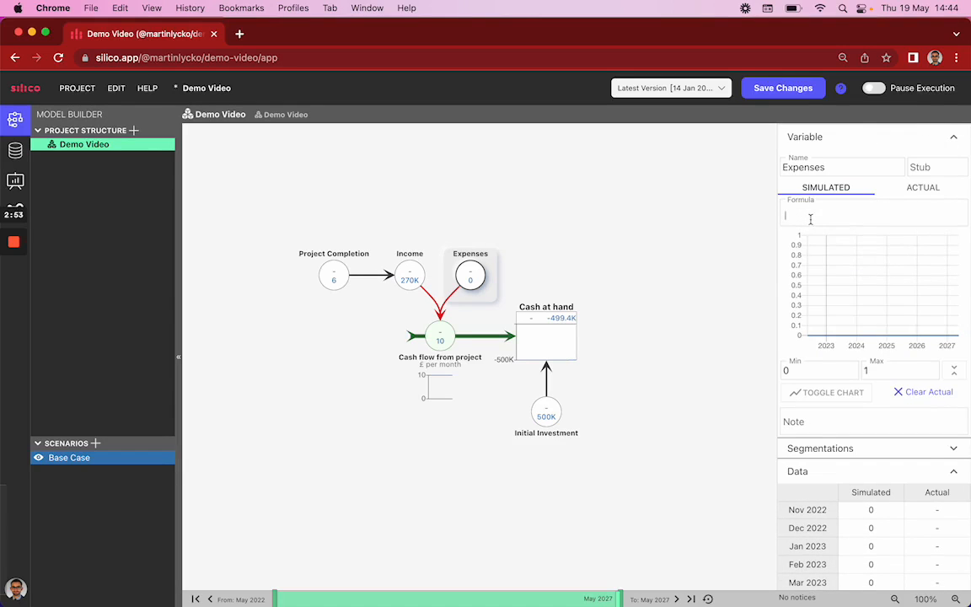
type("3")
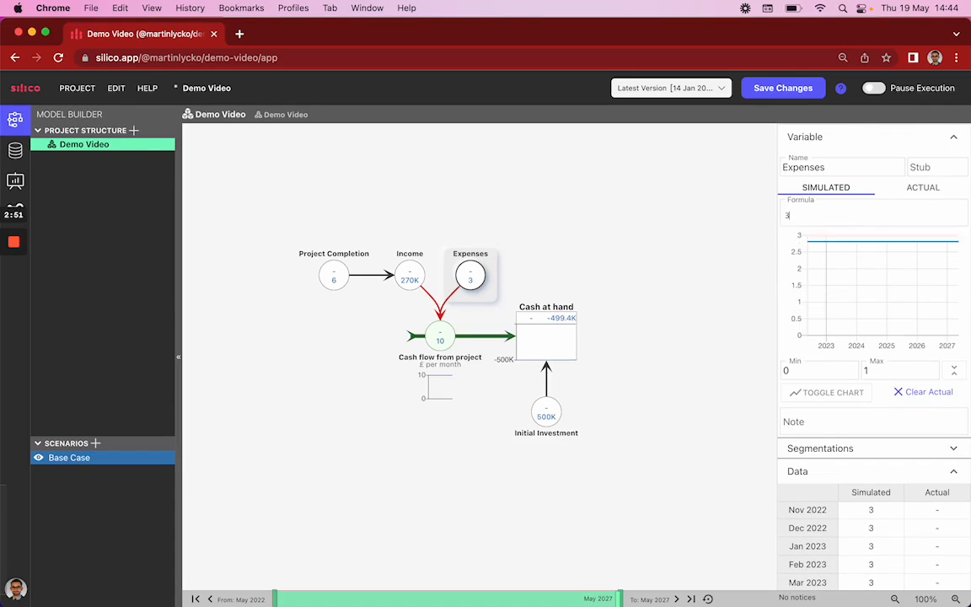
type("0000")
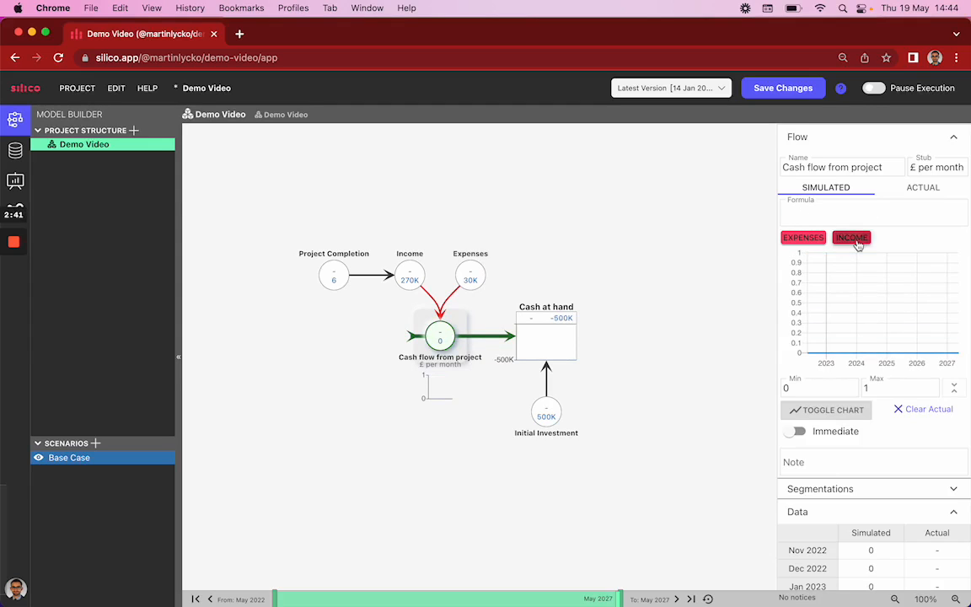
- Reference Income in the Cash flow from project formula, making it Income minus Expenses
left_click(850, 236)
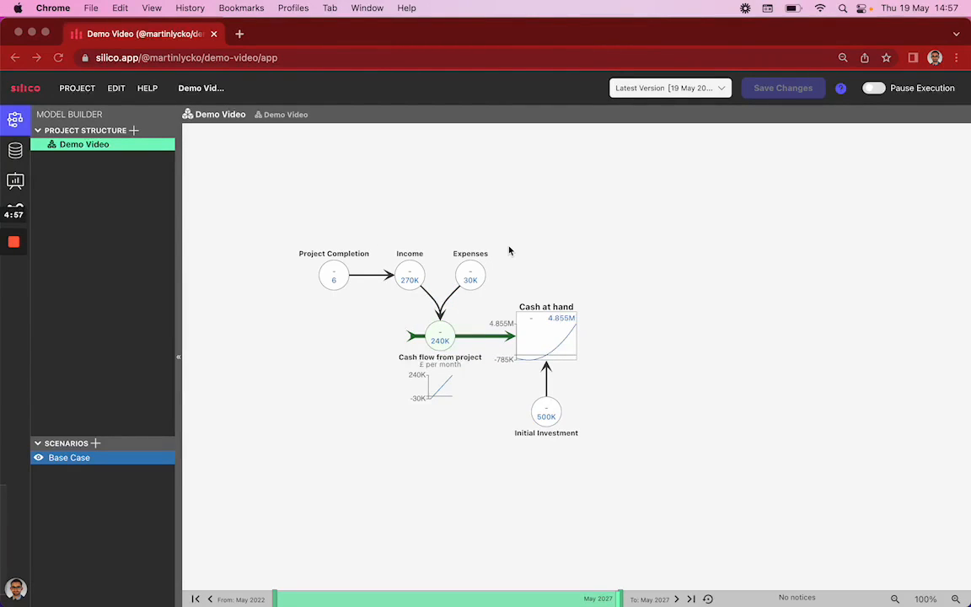
mouse_move(363, 375)
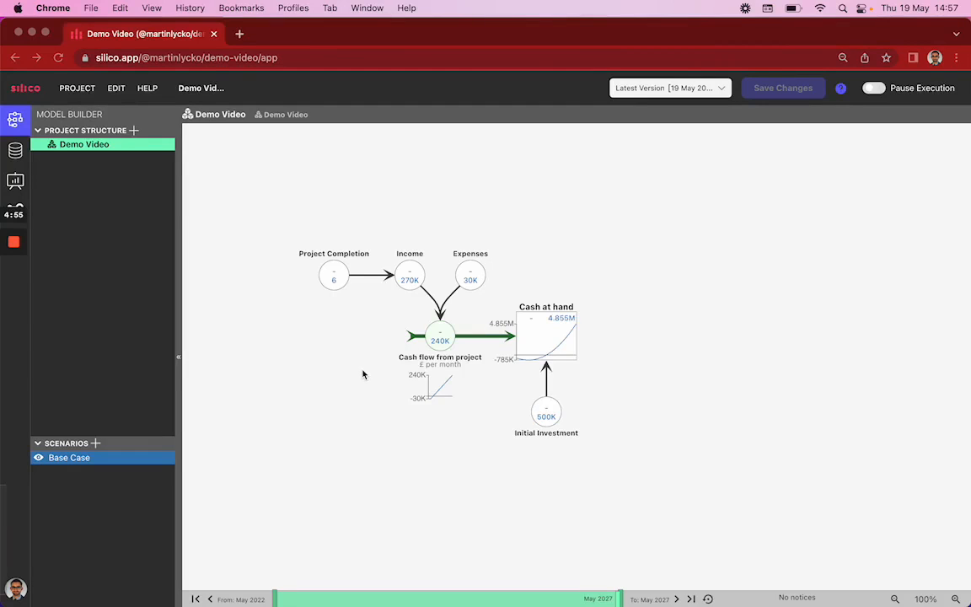
mouse_move(173, 445)
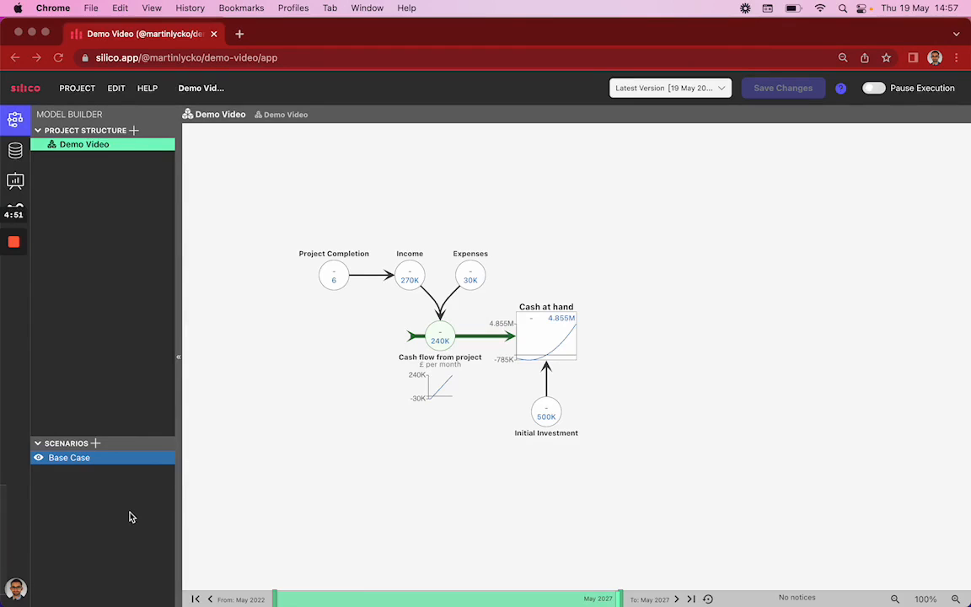
- Create the Shorter Completion Time scenario, select it, and open Project Completion to override it with 4
left_click(95, 443)
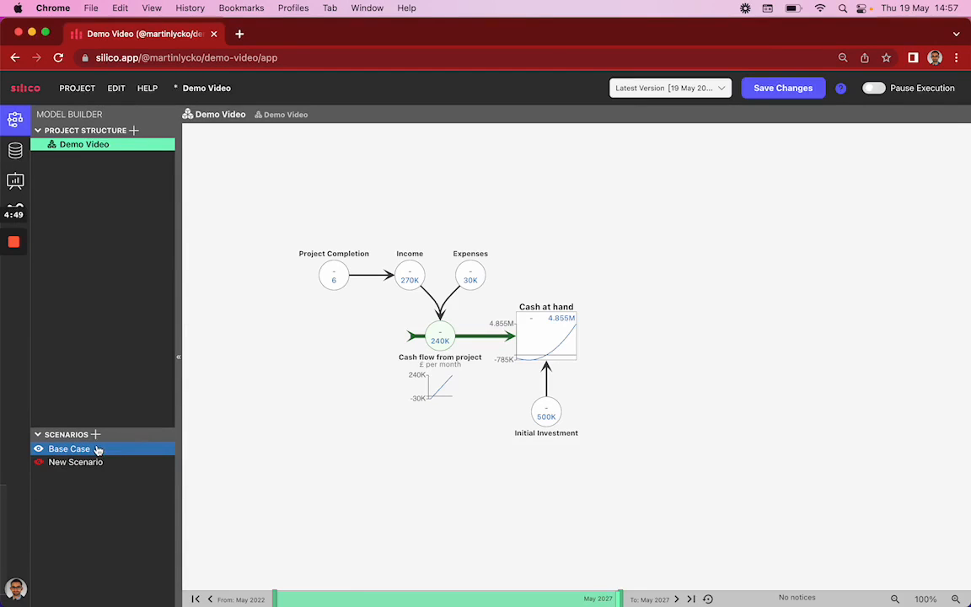
left_click(167, 462)
type("Shorter Completion Time")
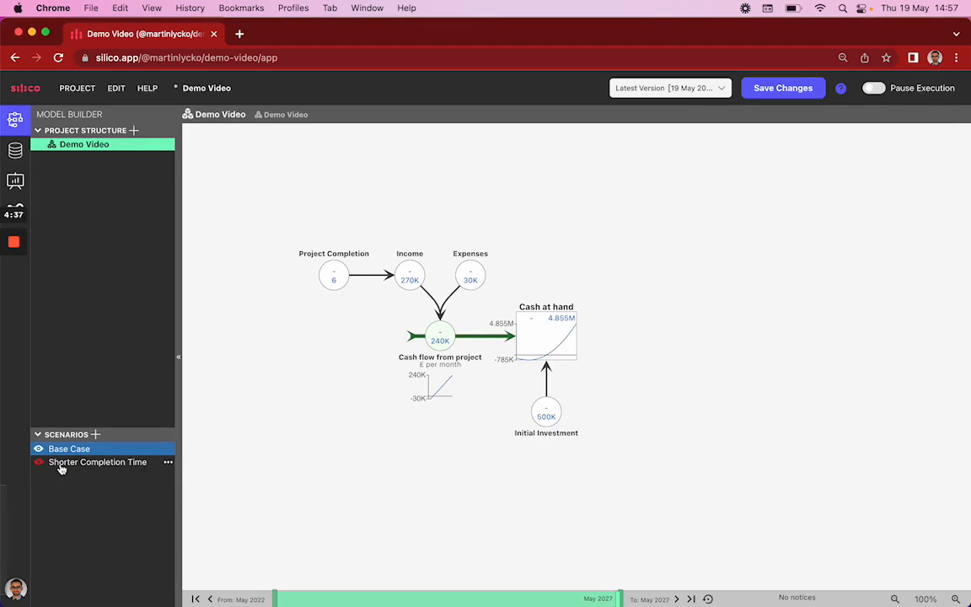
left_click(97, 462)
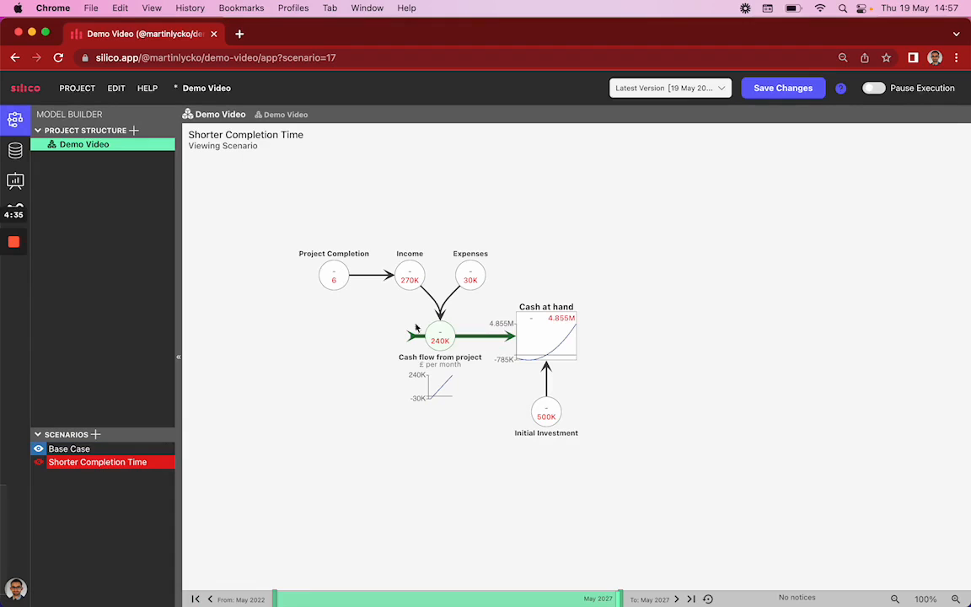
left_click(334, 275)
type("4")
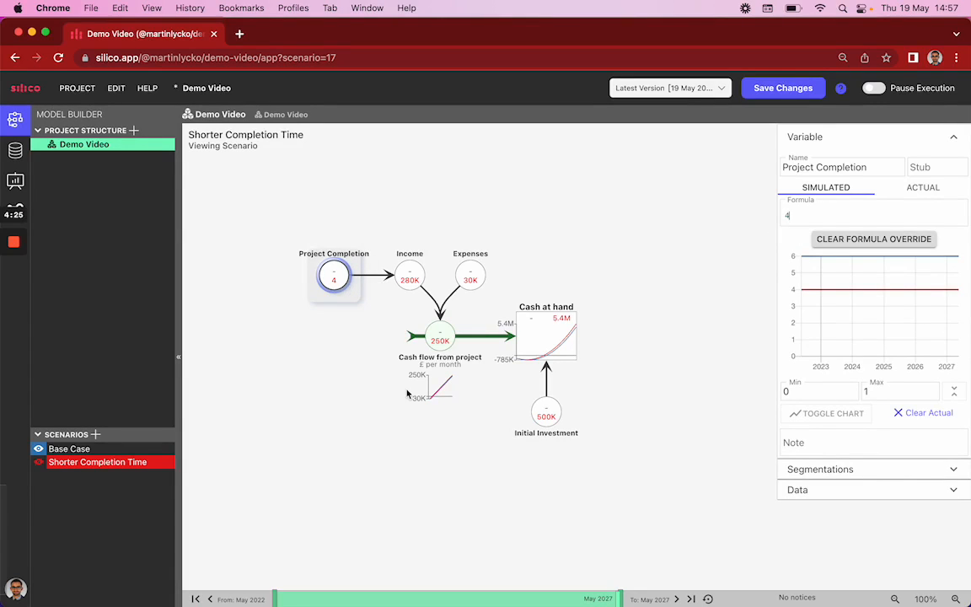
mouse_move(401, 371)
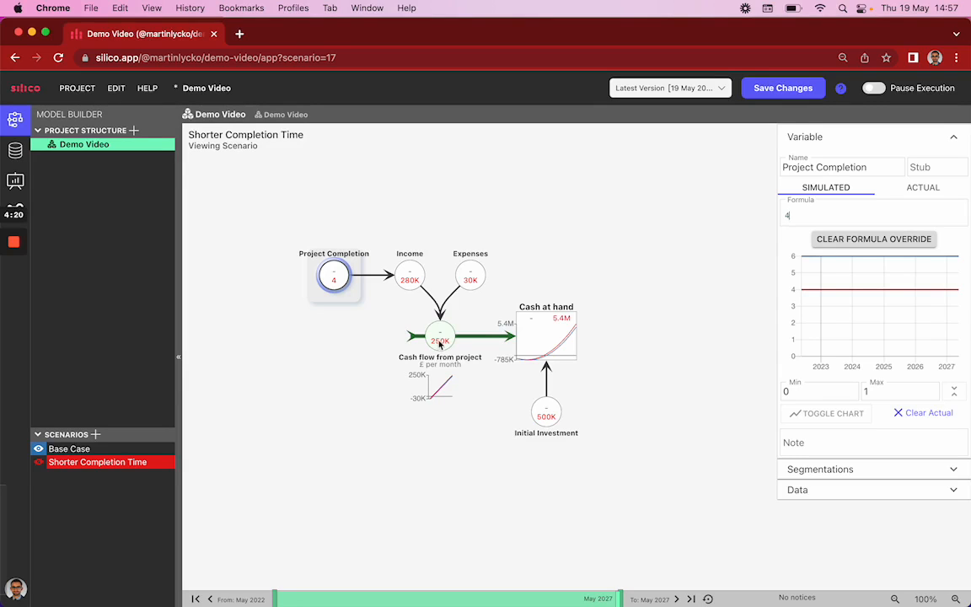
- View Cash flow from project and Cash at hand charts comparing base case and shorter completion lines
left_click(439, 336)
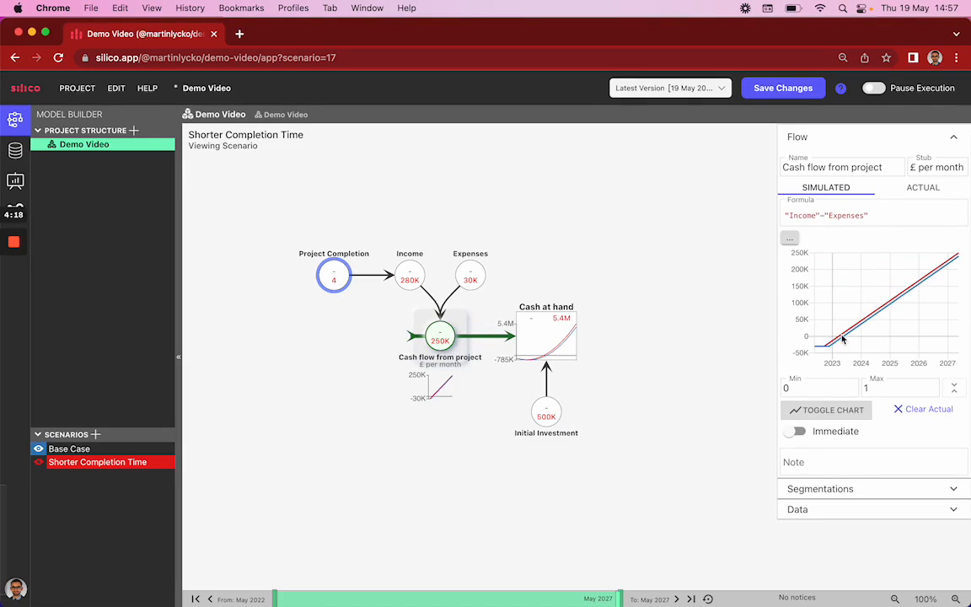
mouse_move(855, 339)
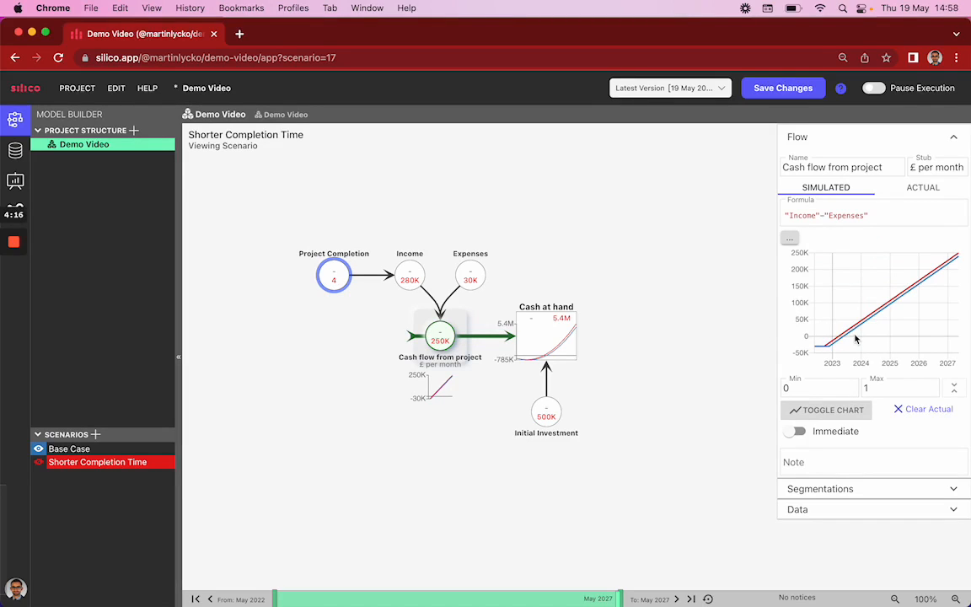
mouse_move(548, 351)
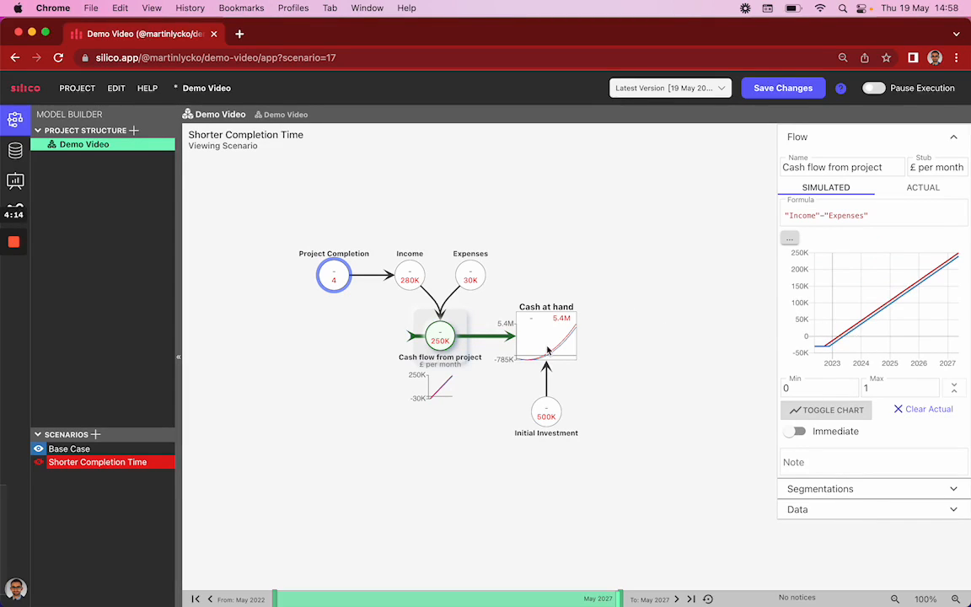
left_click(546, 337)
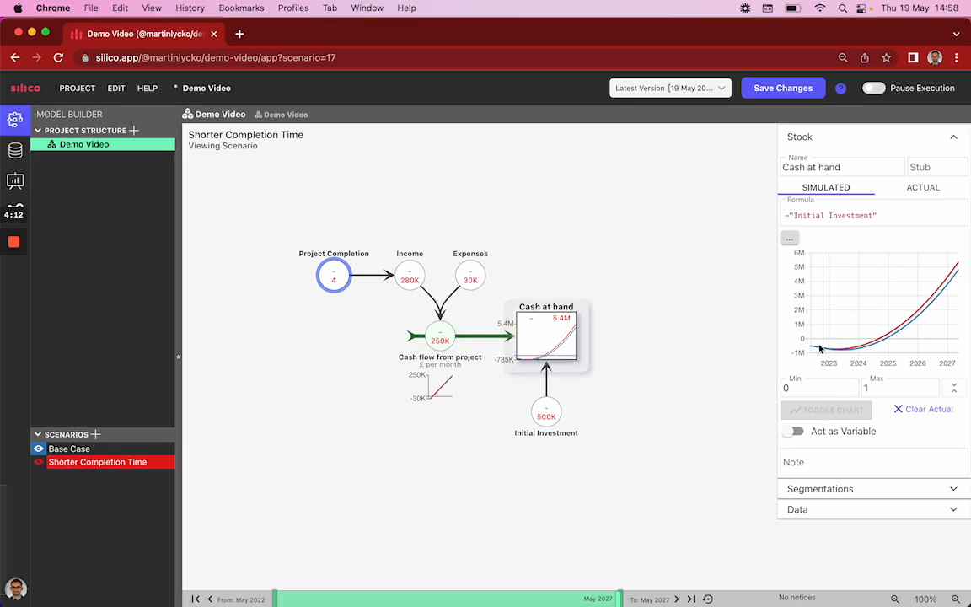
mouse_move(877, 346)
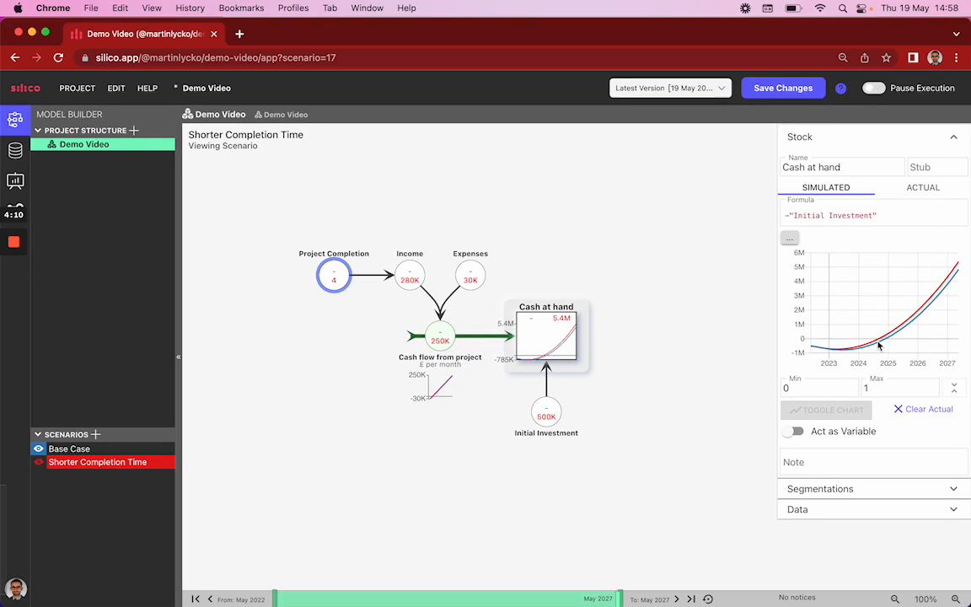